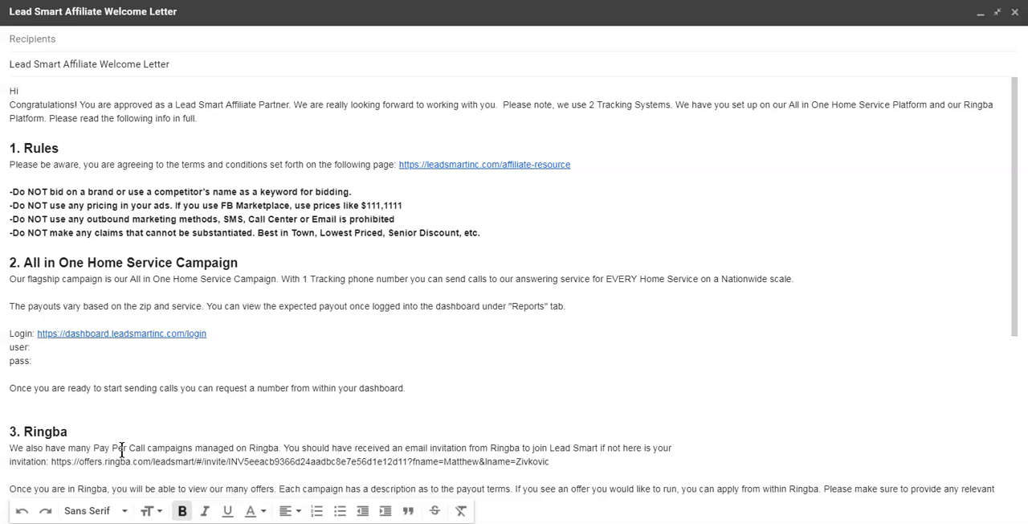
mouse_move(222, 363)
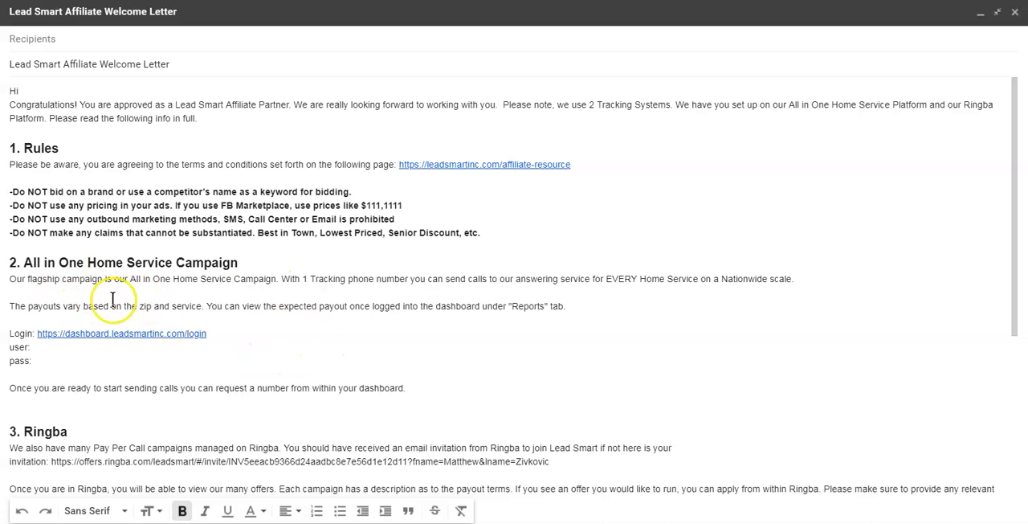
mouse_move(167, 332)
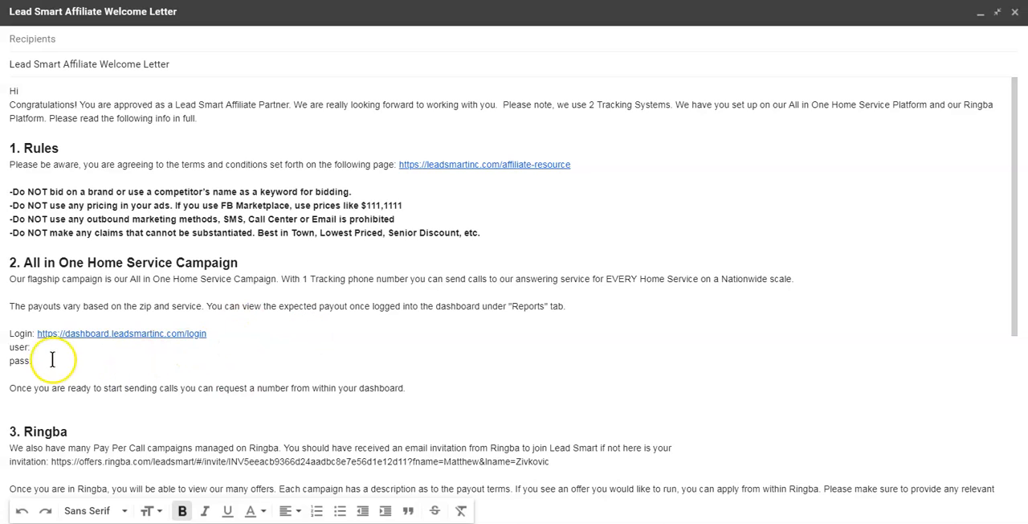
mouse_move(116, 286)
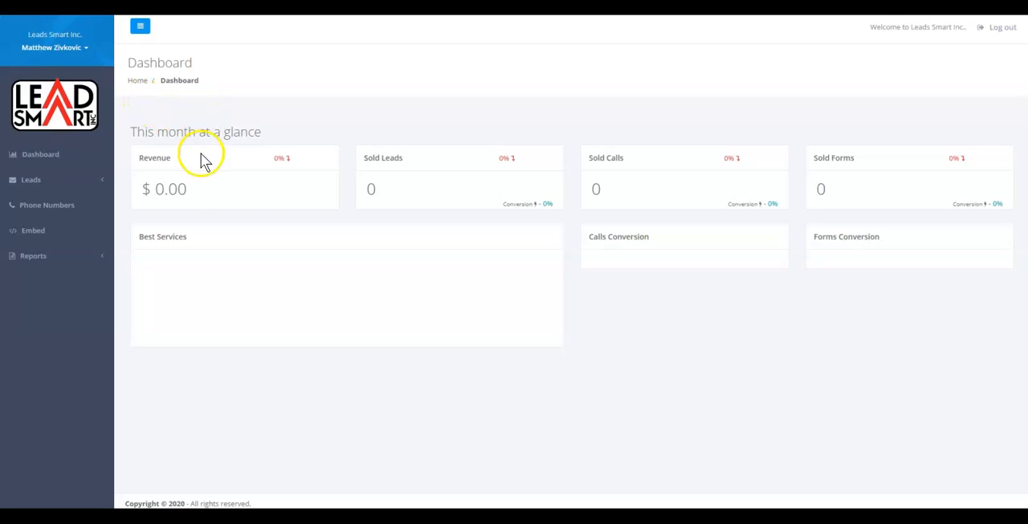
mouse_move(207, 170)
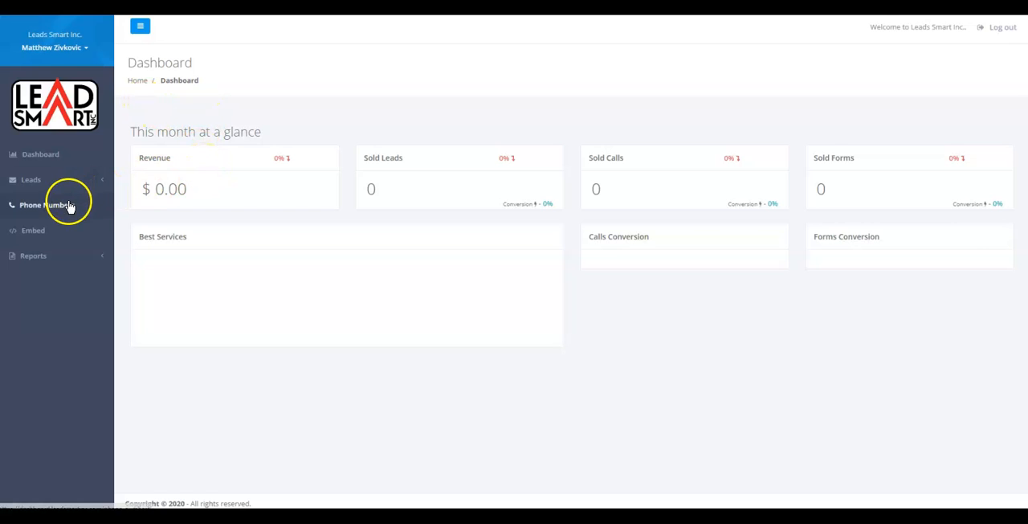
Step: From Phone Numbers, start a new tracking-number request and browse its Campaign Name choices
click(45, 206)
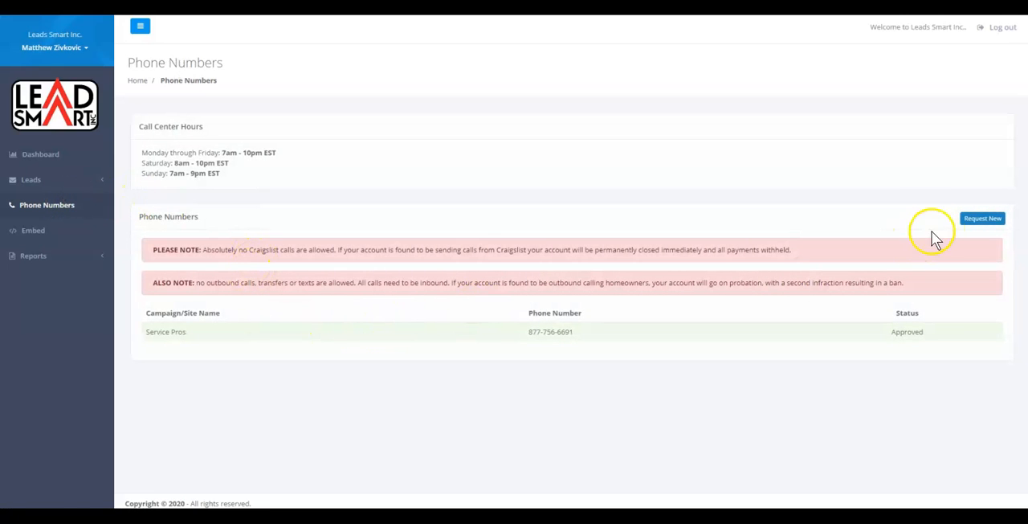
click(983, 219)
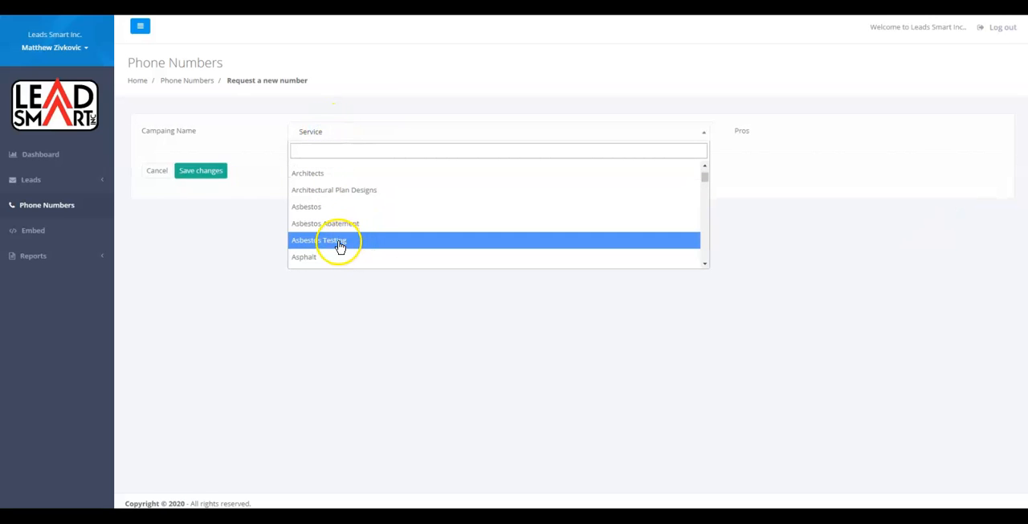
mouse_move(321, 189)
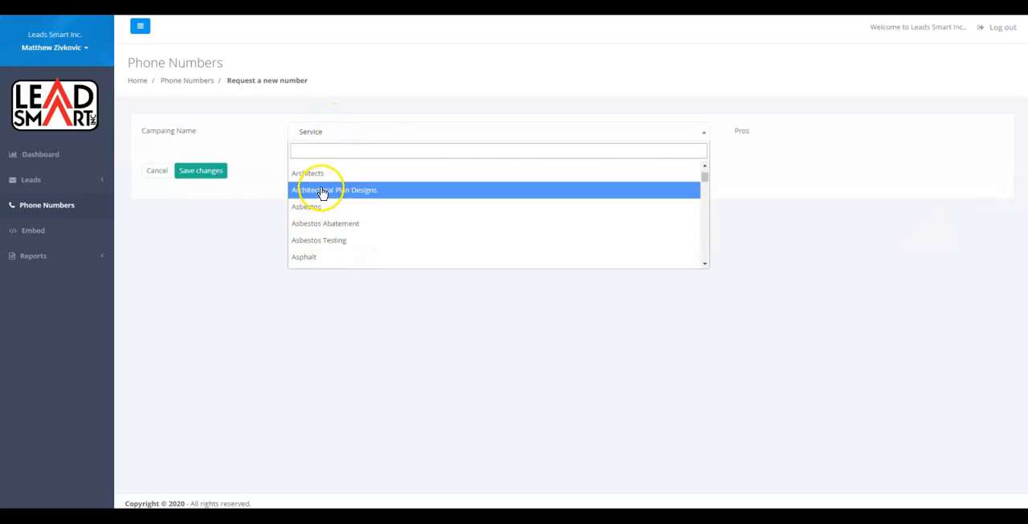
scroll(down, 3)
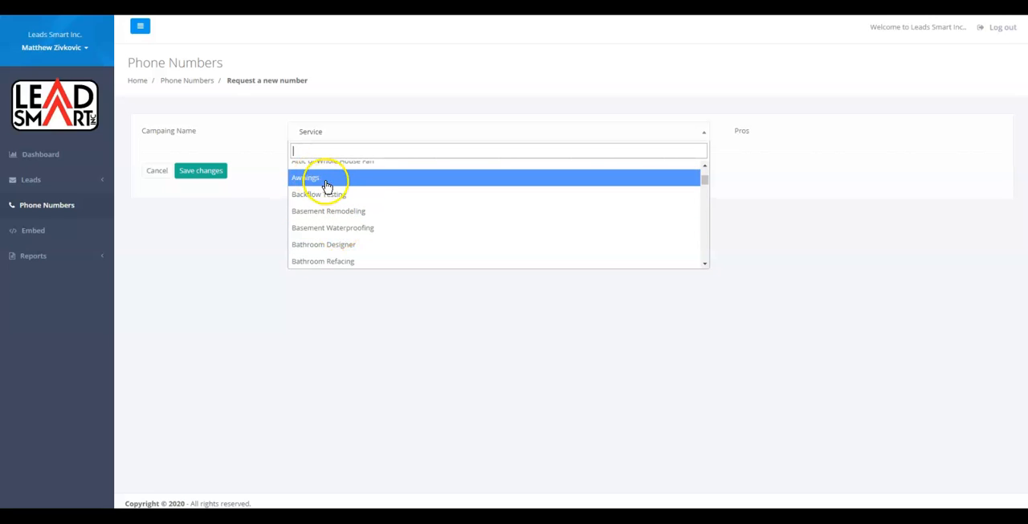
mouse_move(321, 232)
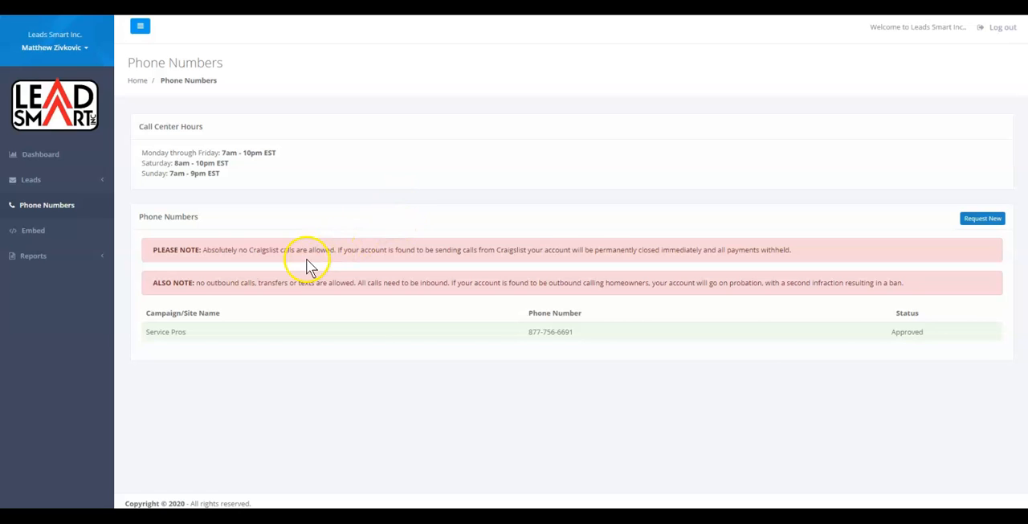
mouse_move(144, 175)
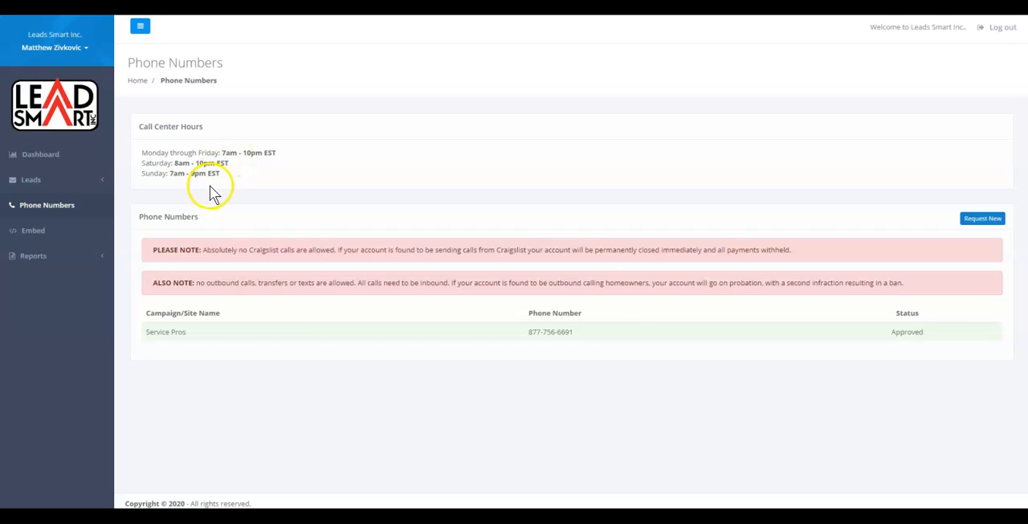
mouse_move(215, 190)
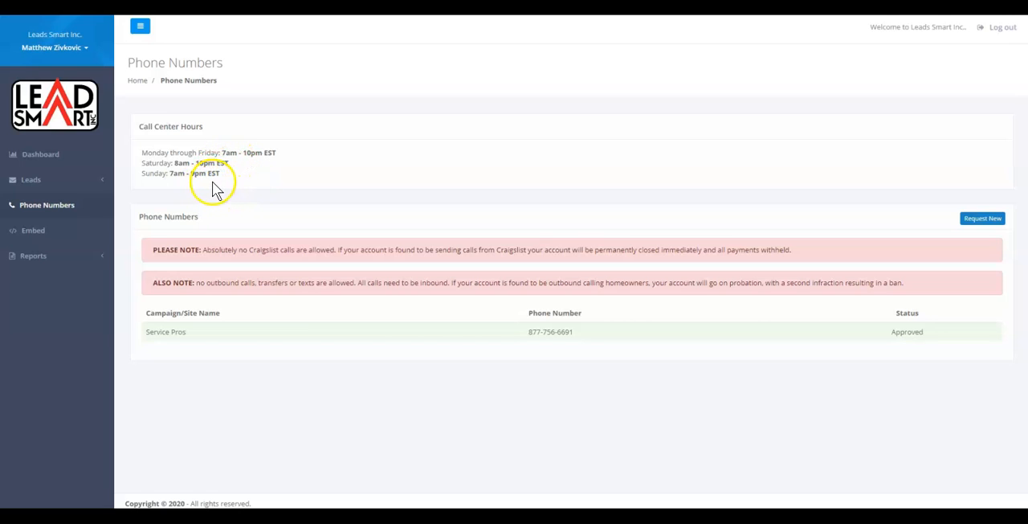
mouse_move(225, 186)
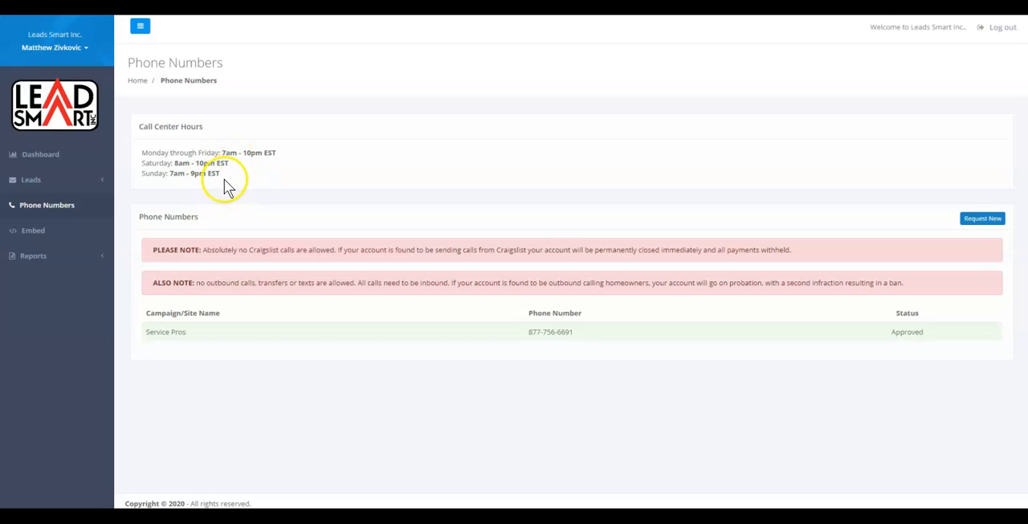
mouse_move(238, 178)
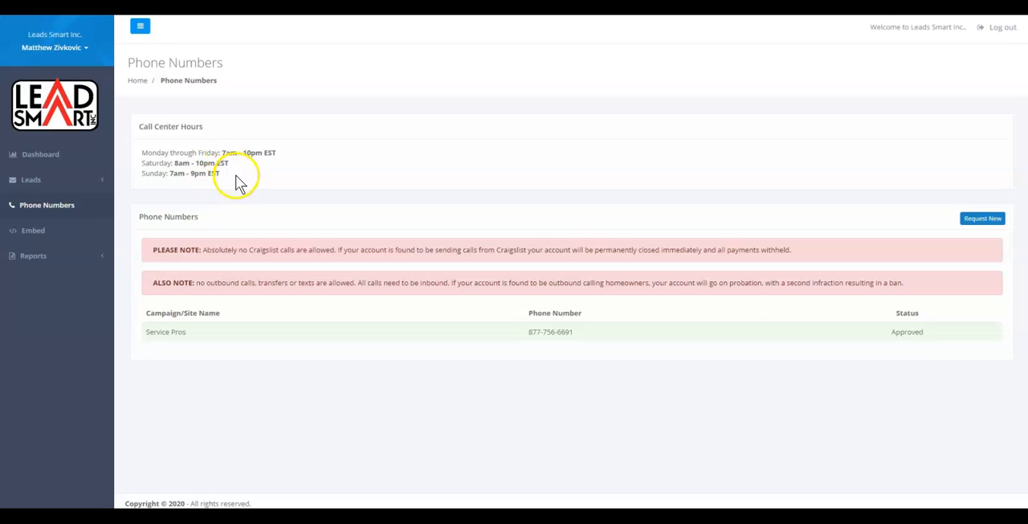
mouse_move(241, 169)
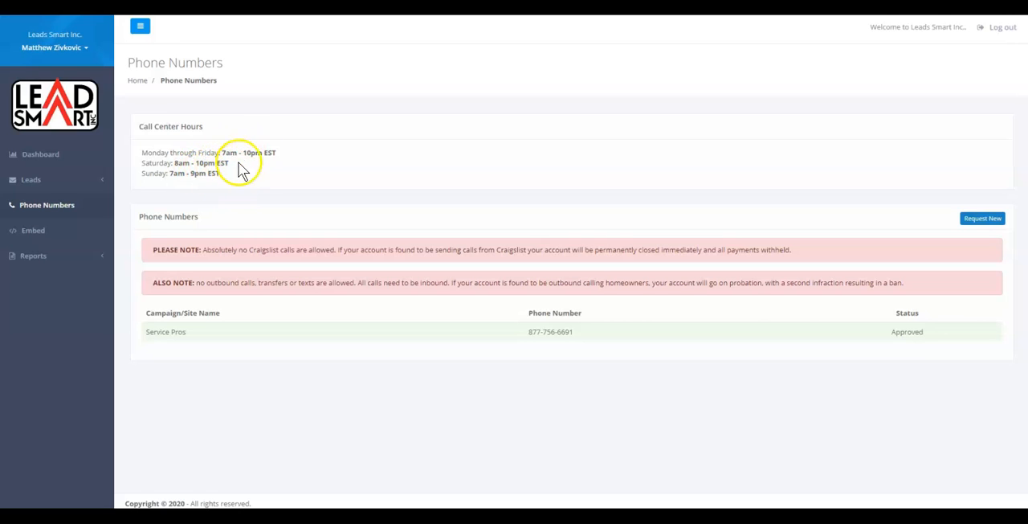
mouse_move(244, 193)
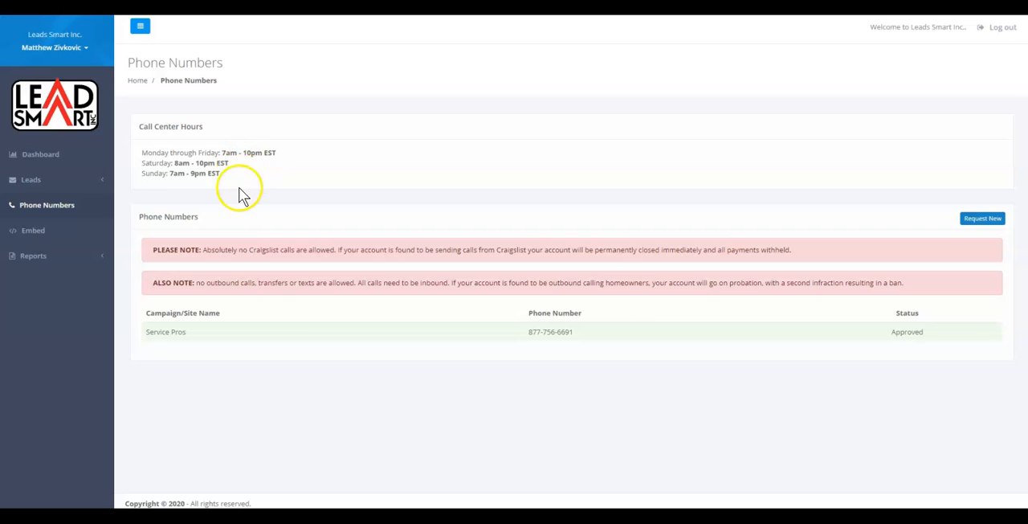
mouse_move(228, 187)
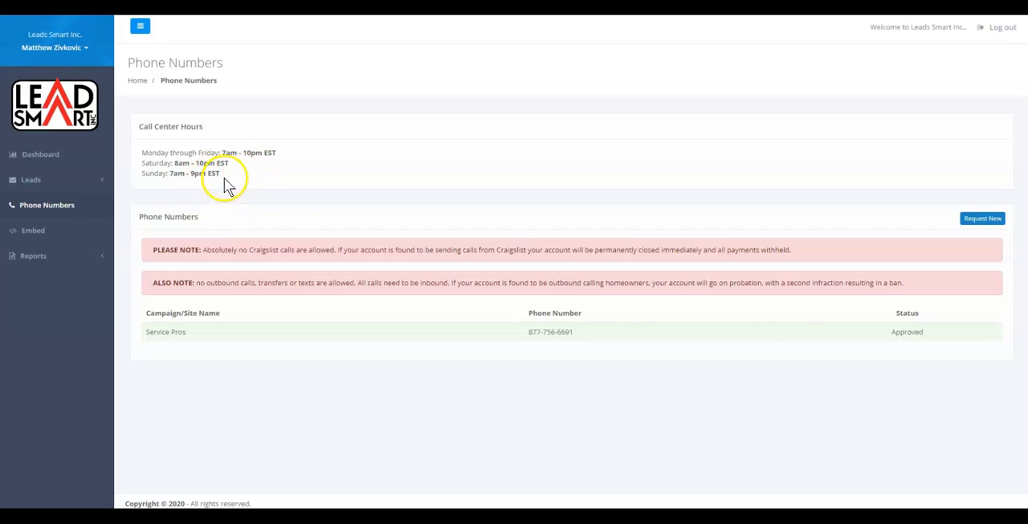
mouse_move(234, 183)
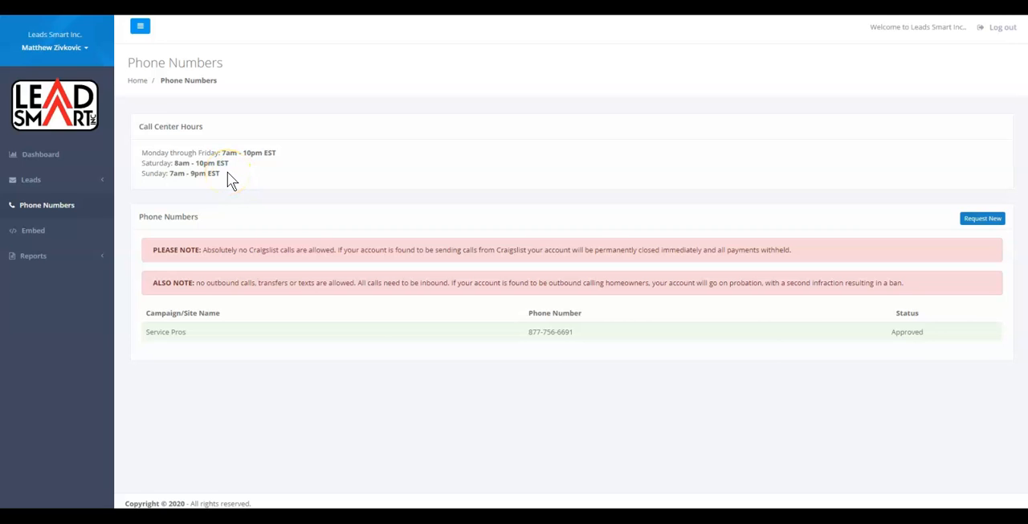
Step: Filter the Embed Forms page to the Asphalt Paving service
click(32, 230)
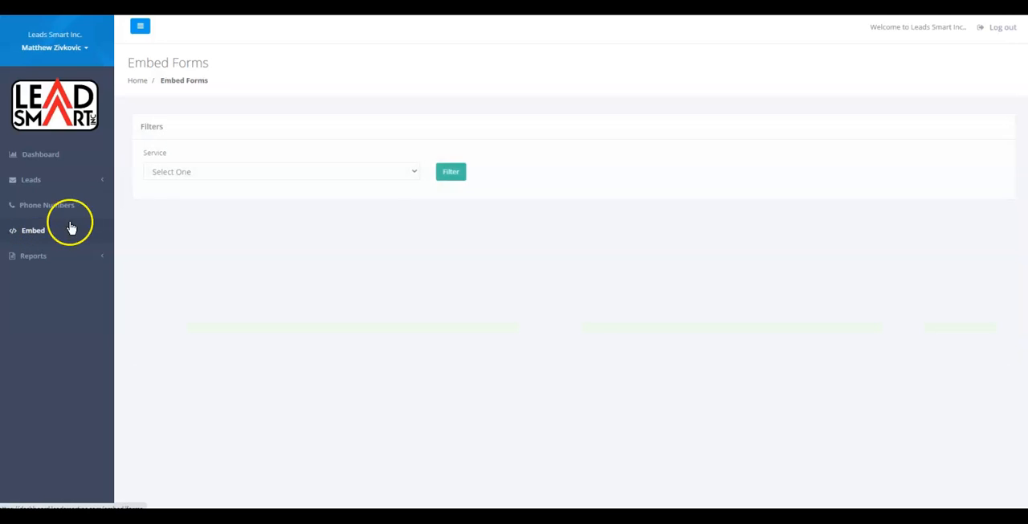
click(280, 170)
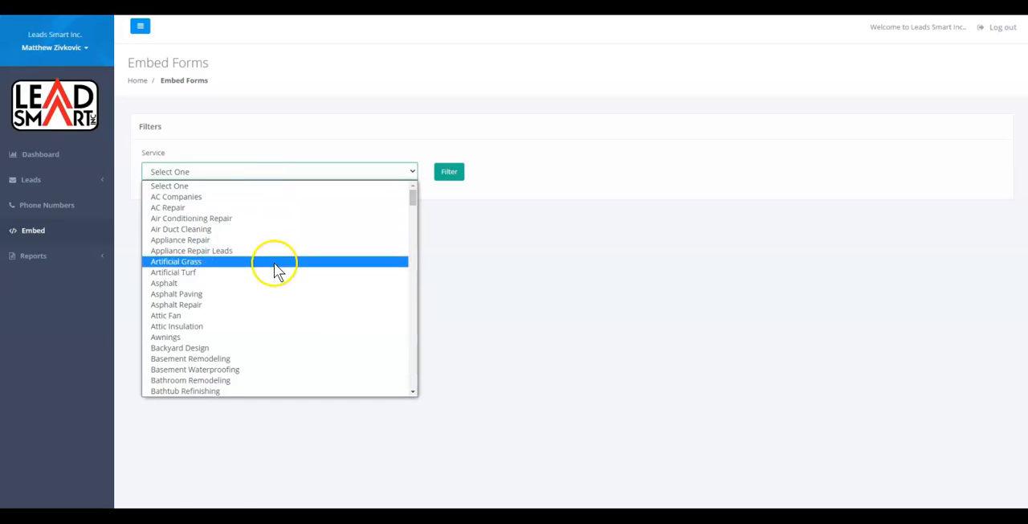
click(176, 292)
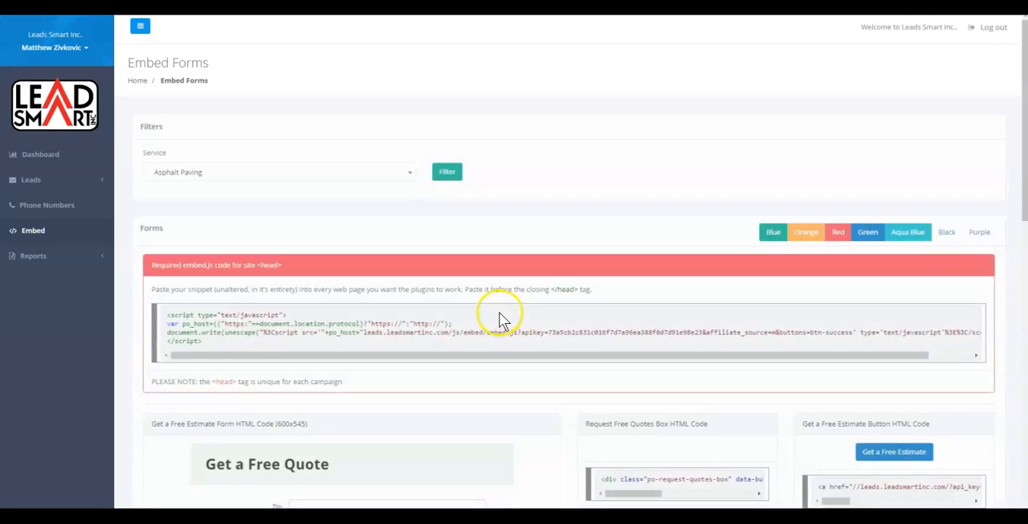
Step: Review the Asphalt Paving form previews and embed code, expanding the estimate form's Service needed choices
scroll(down, 3)
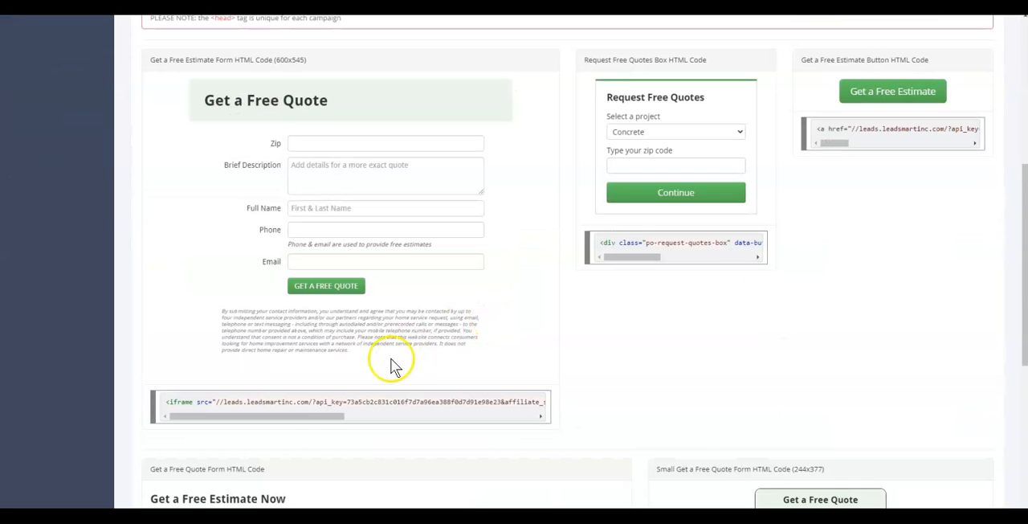
scroll(down, 3)
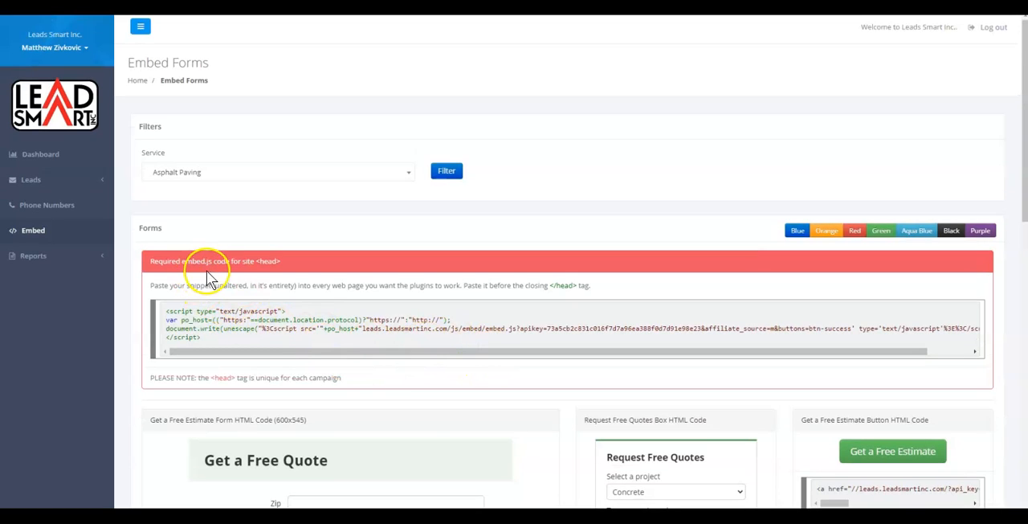
scroll(down, 3)
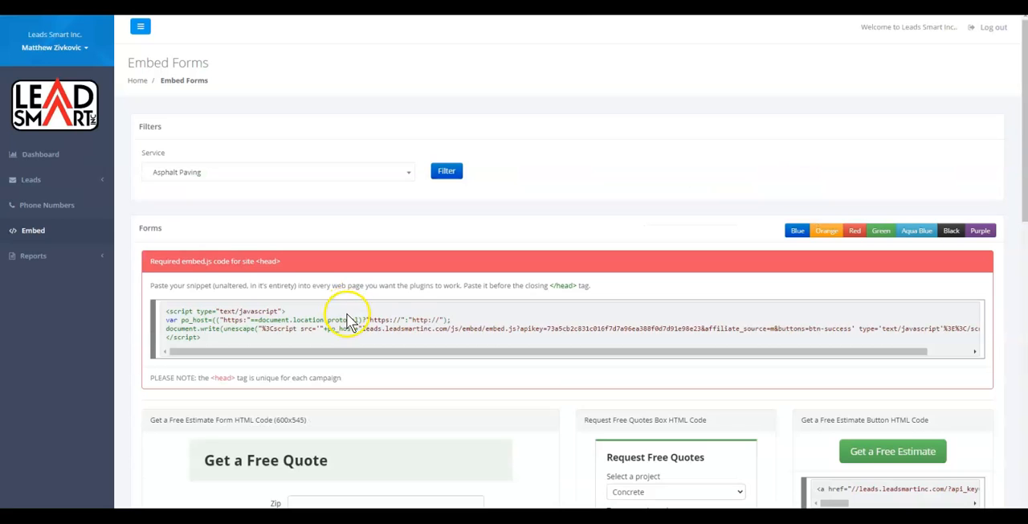
click(675, 492)
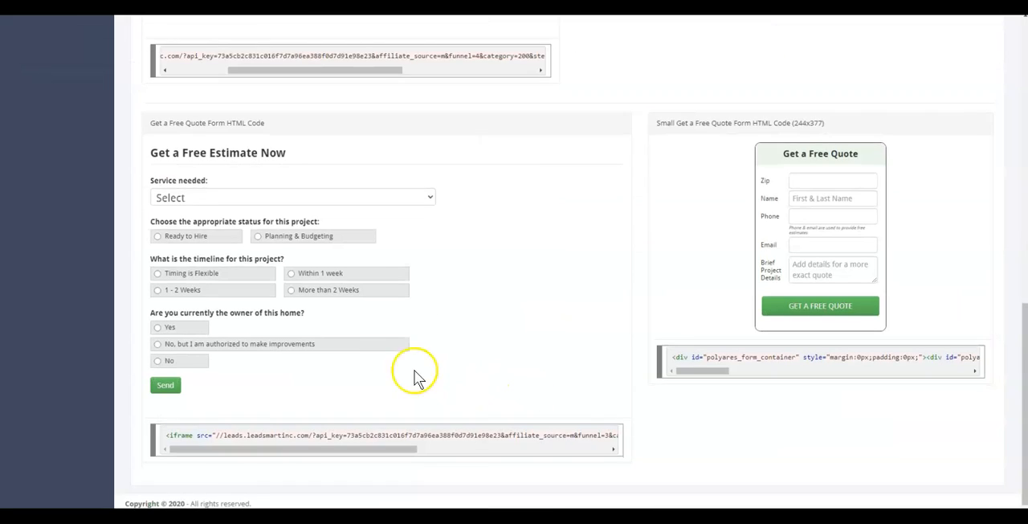
click(292, 196)
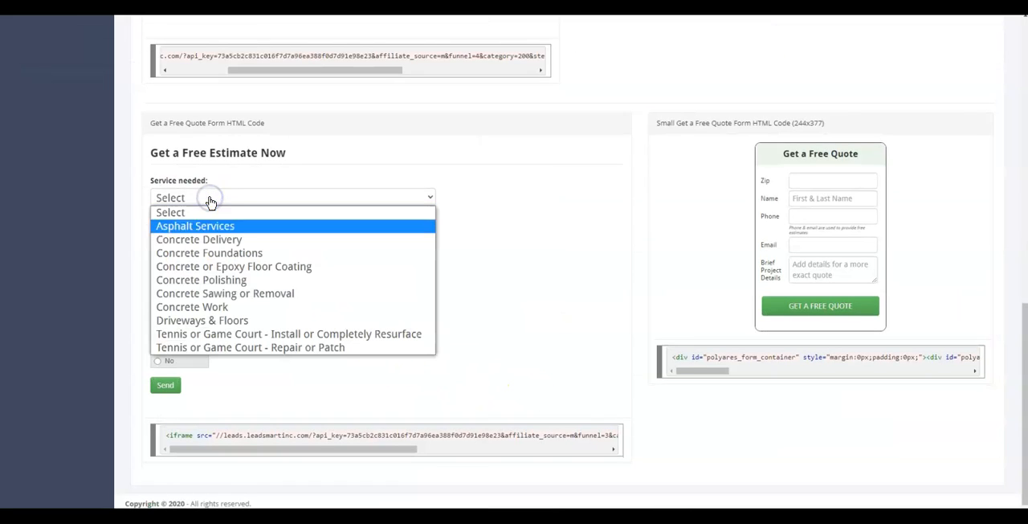
mouse_move(234, 265)
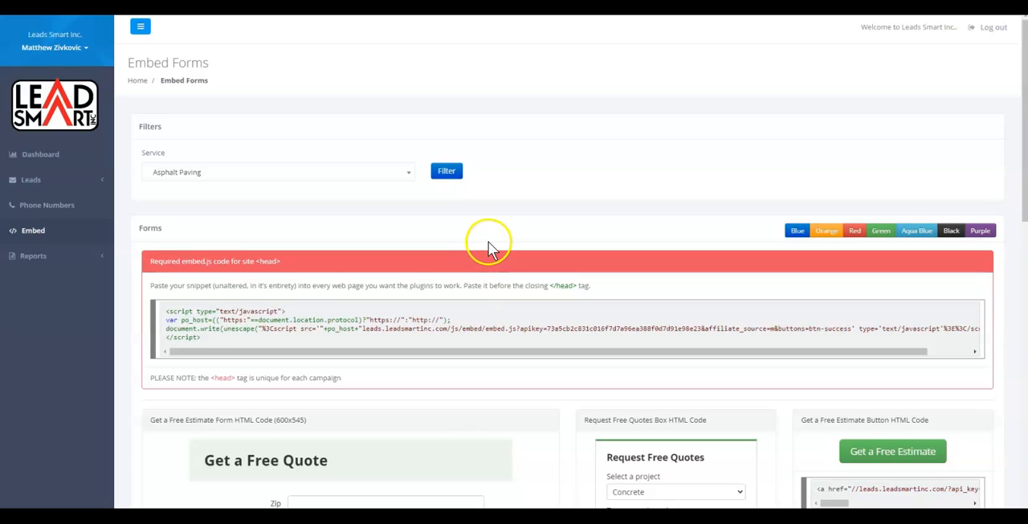
mouse_move(490, 244)
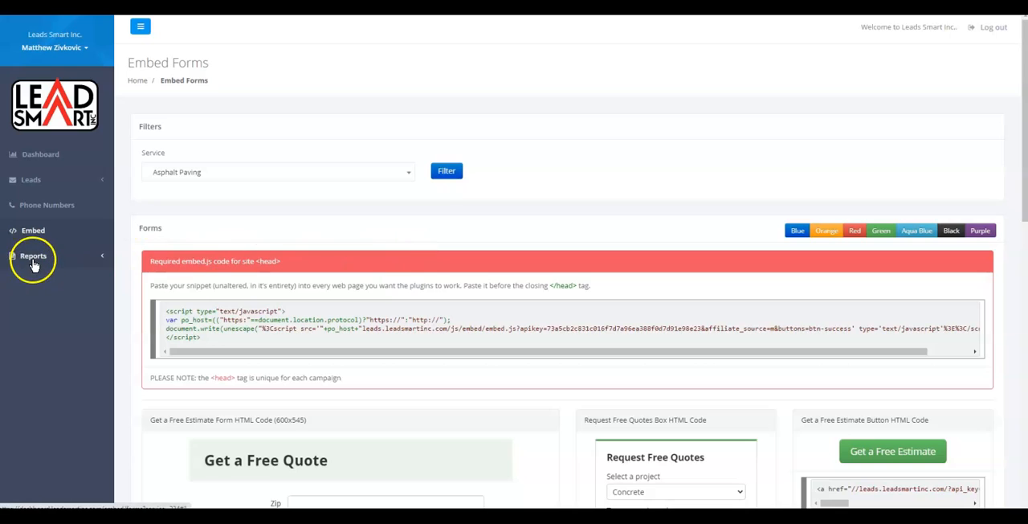
Step: Expand Reports and show the Raw Calls report for 11/11/2020 to 12/11/2020
click(33, 256)
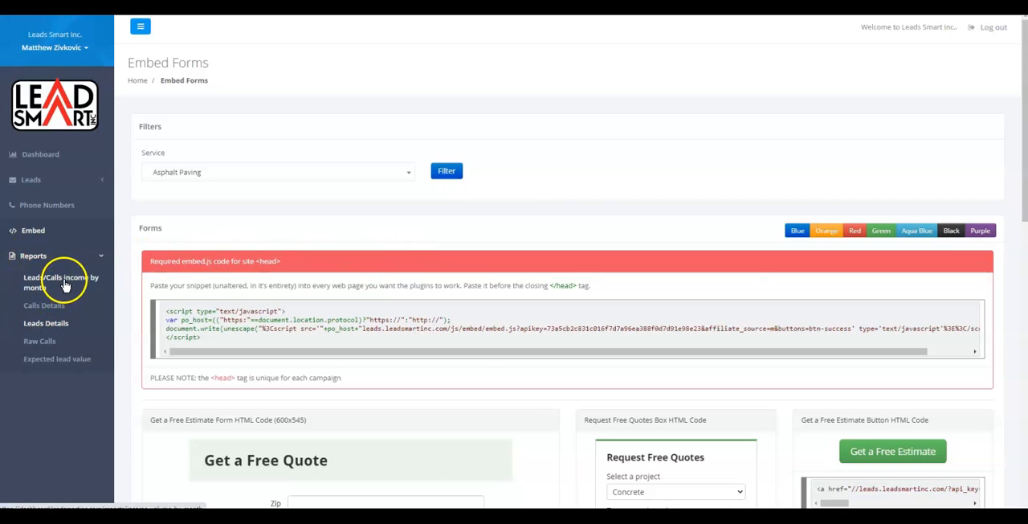
mouse_move(45, 322)
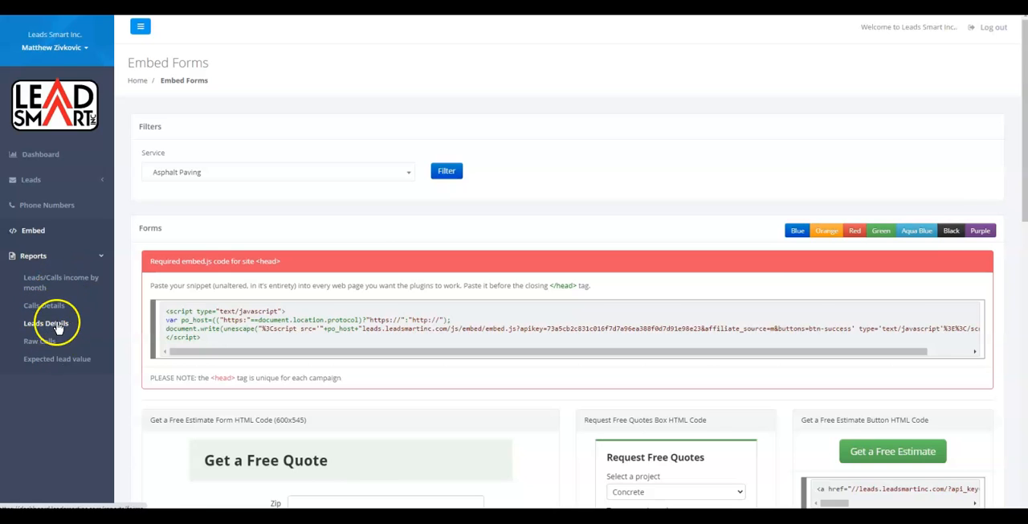
click(39, 341)
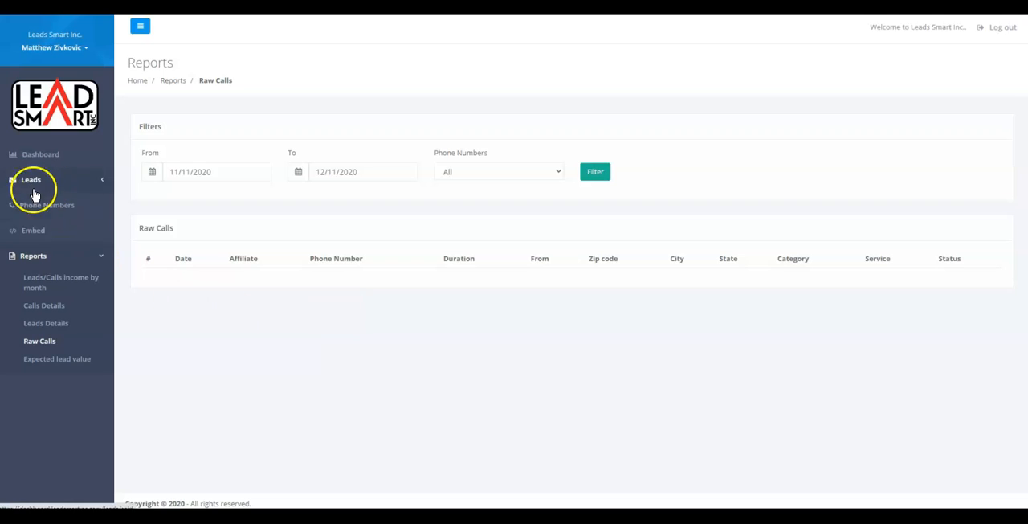
mouse_move(33, 232)
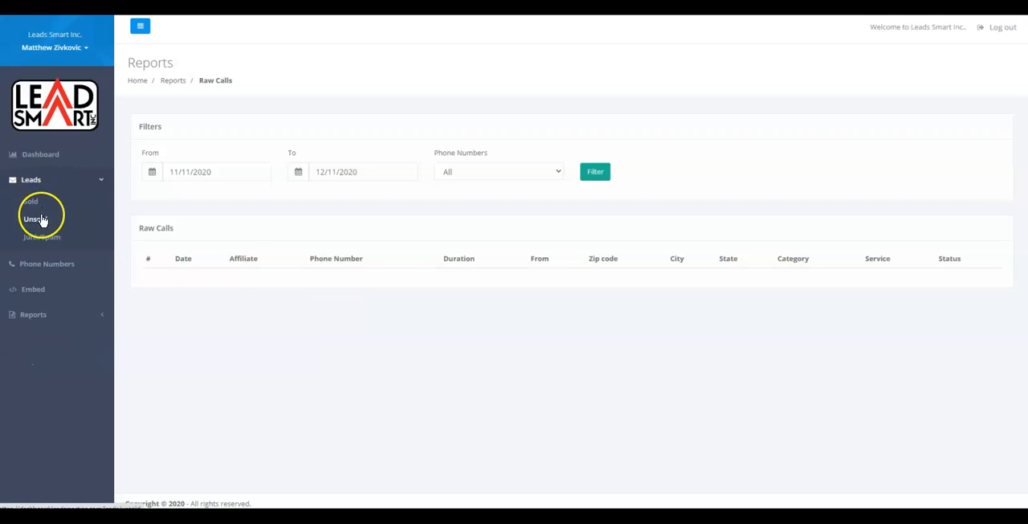
mouse_move(35, 201)
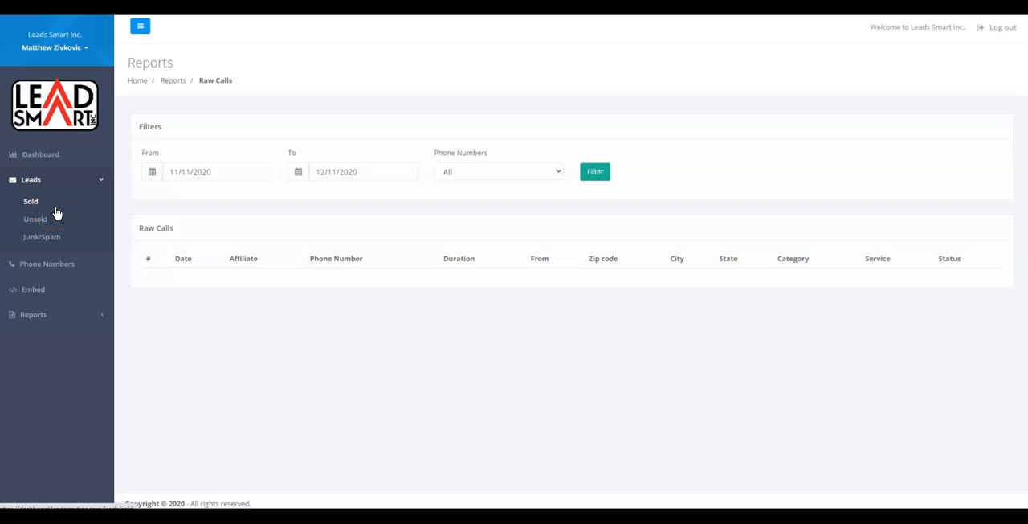
mouse_move(33, 289)
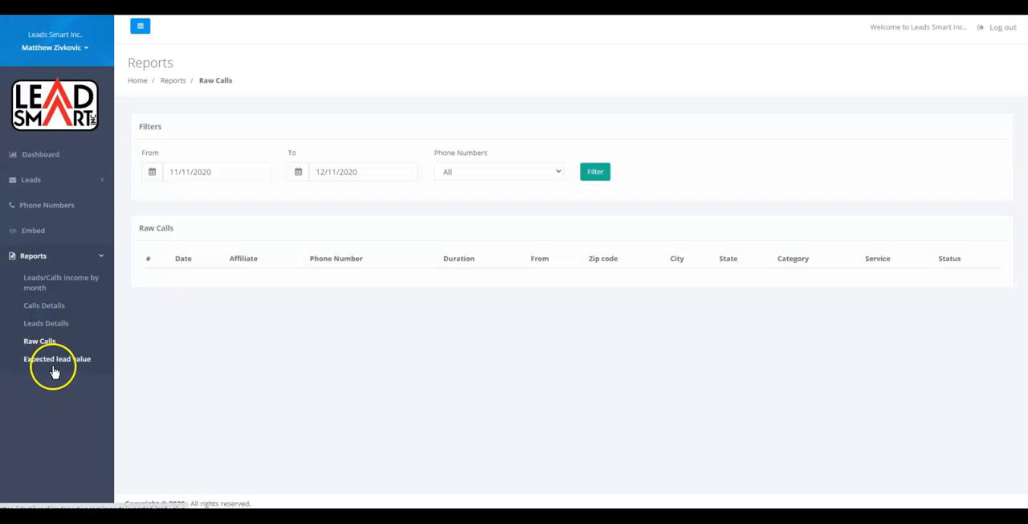
Step: In the Expected Lead Value report, set the category to Roofing and run the search
click(56, 358)
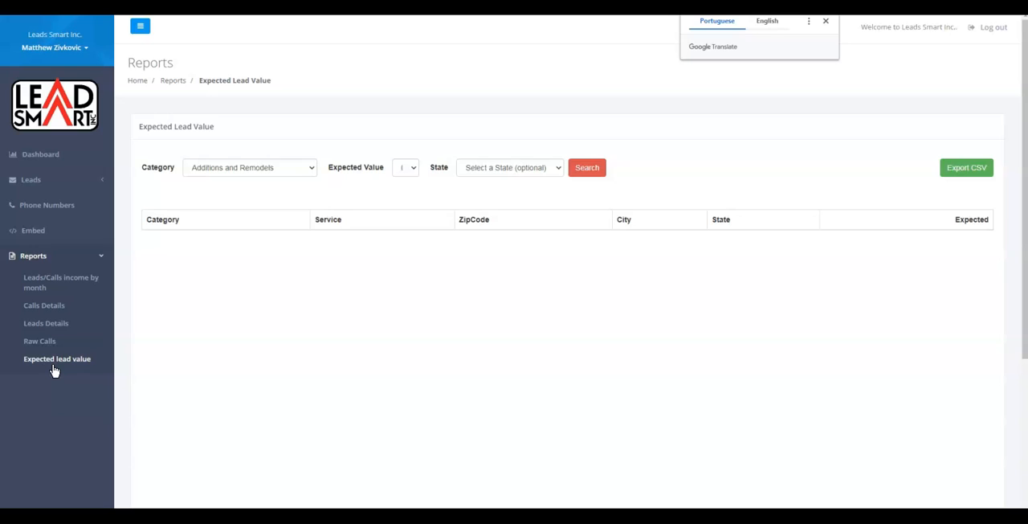
mouse_move(54, 370)
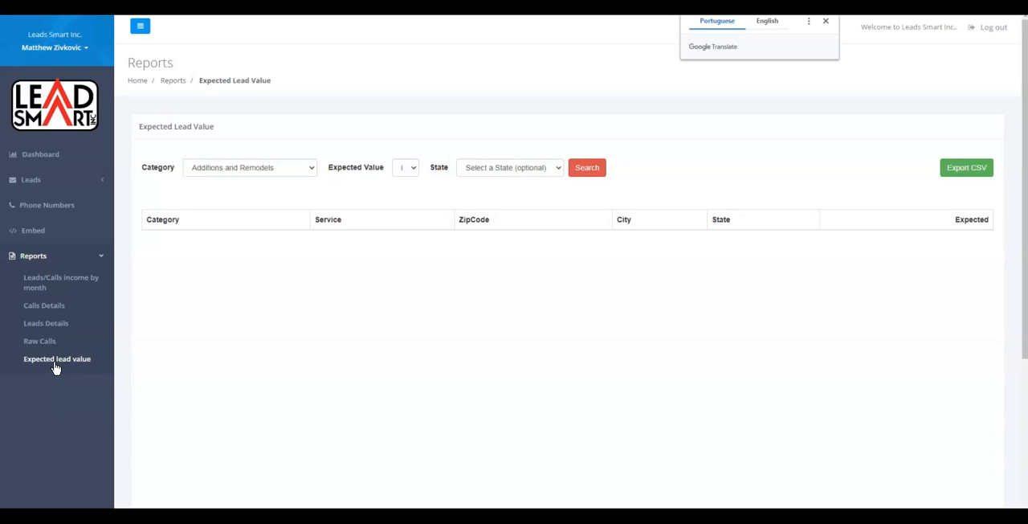
click(251, 167)
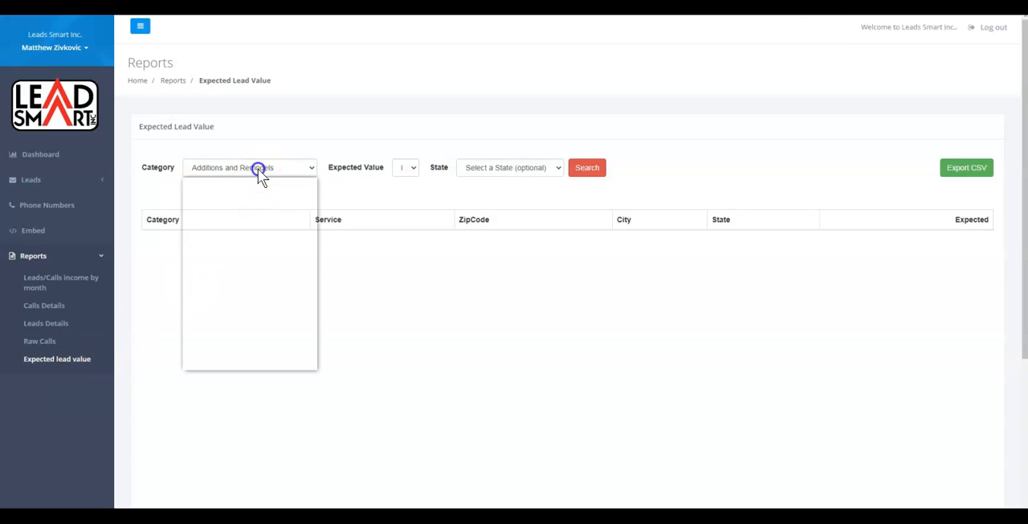
click(251, 167)
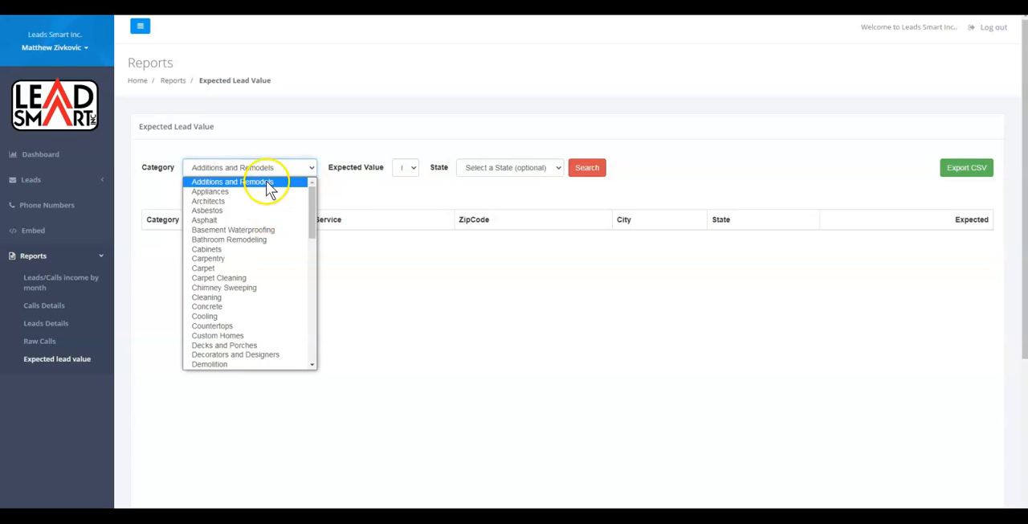
click(249, 167)
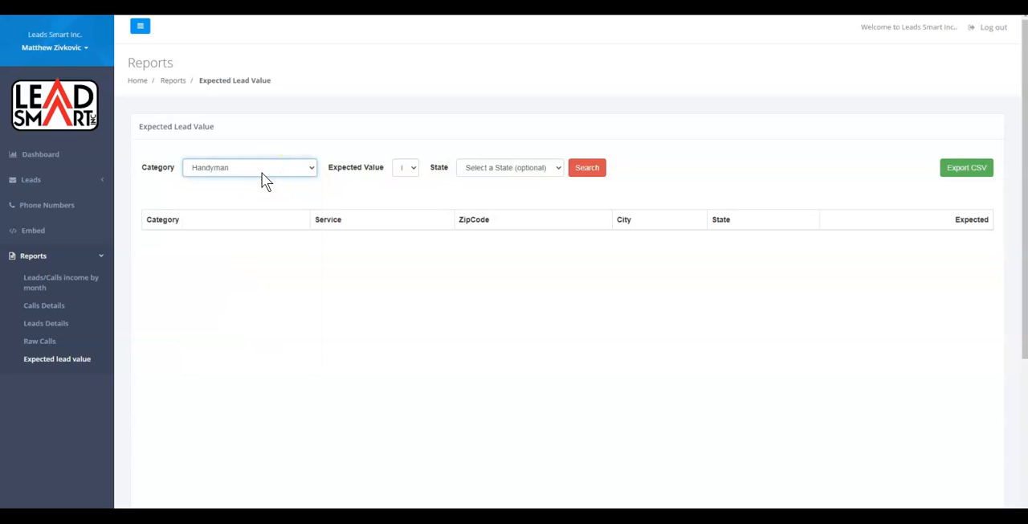
click(249, 167)
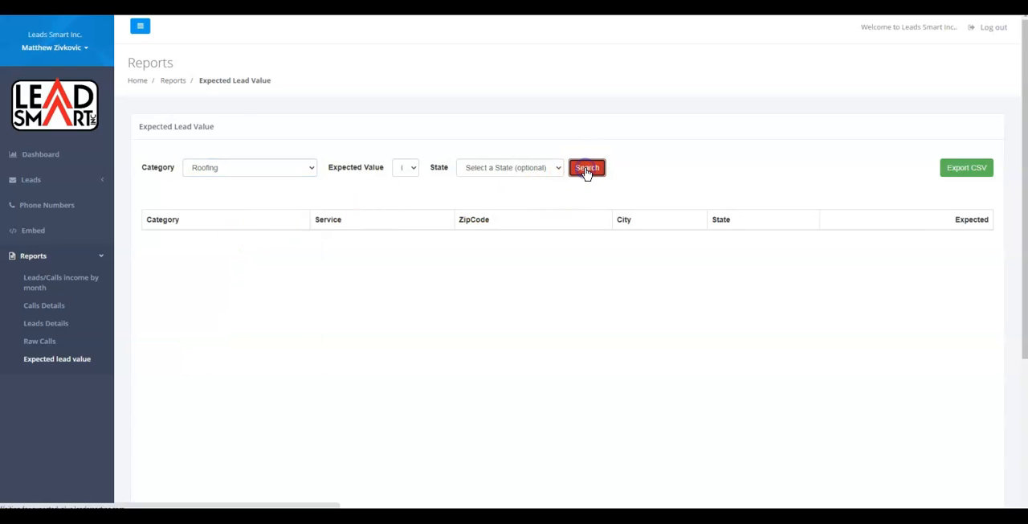
click(587, 167)
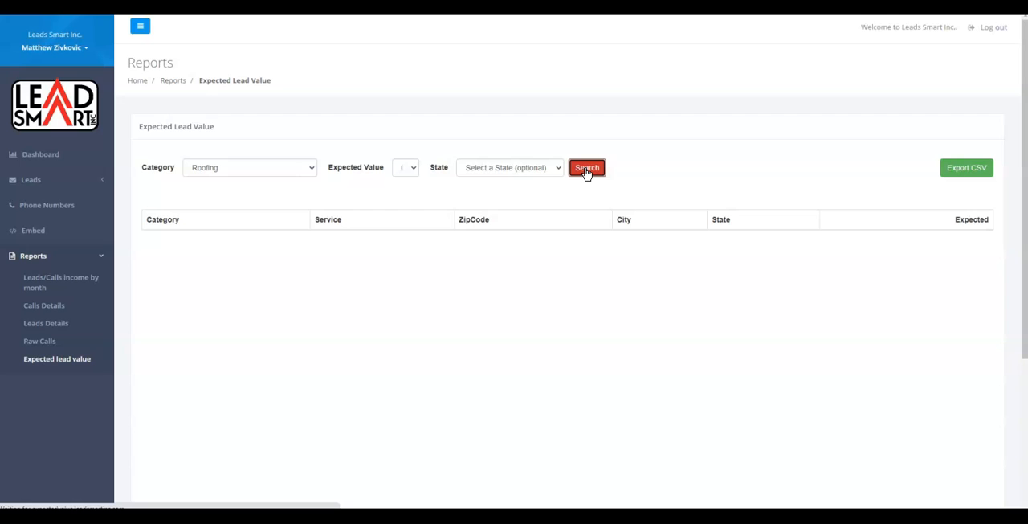
mouse_move(356, 167)
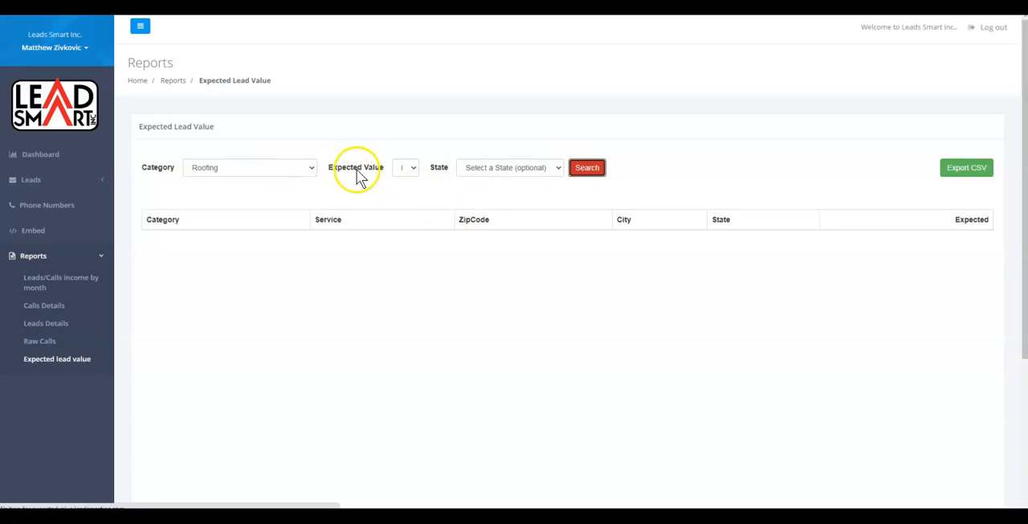
mouse_move(510, 174)
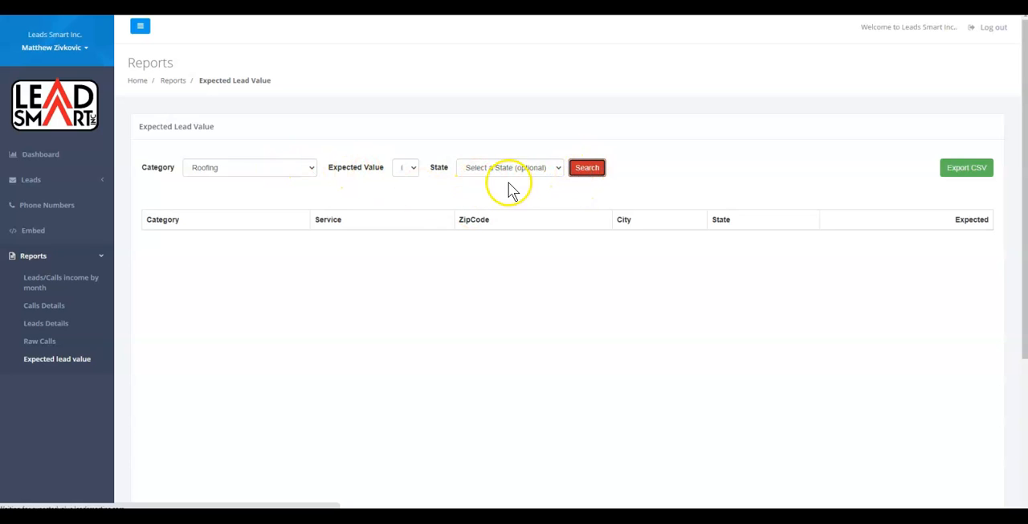
mouse_move(917, 196)
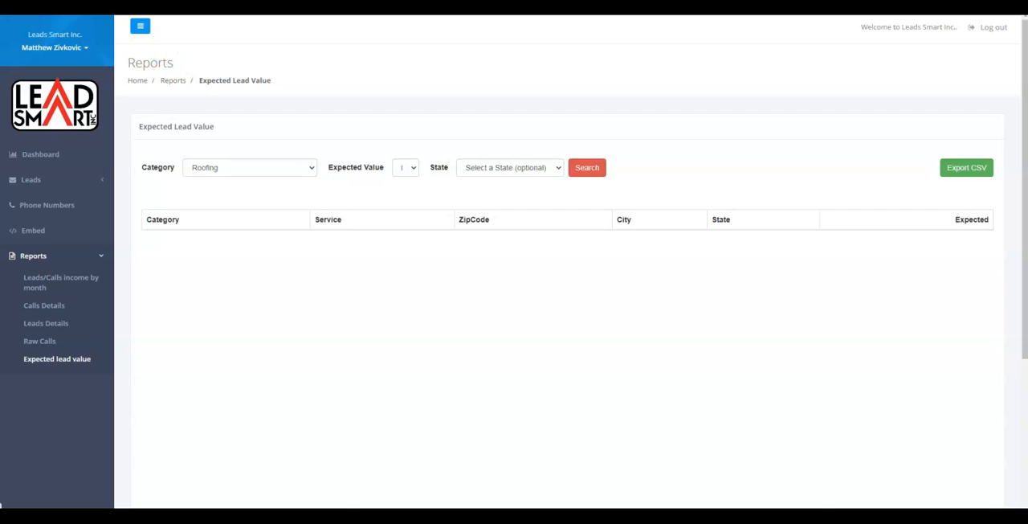
Step: Load the Roofing results and review the New York zip codes each valued at 14.95
click(586, 167)
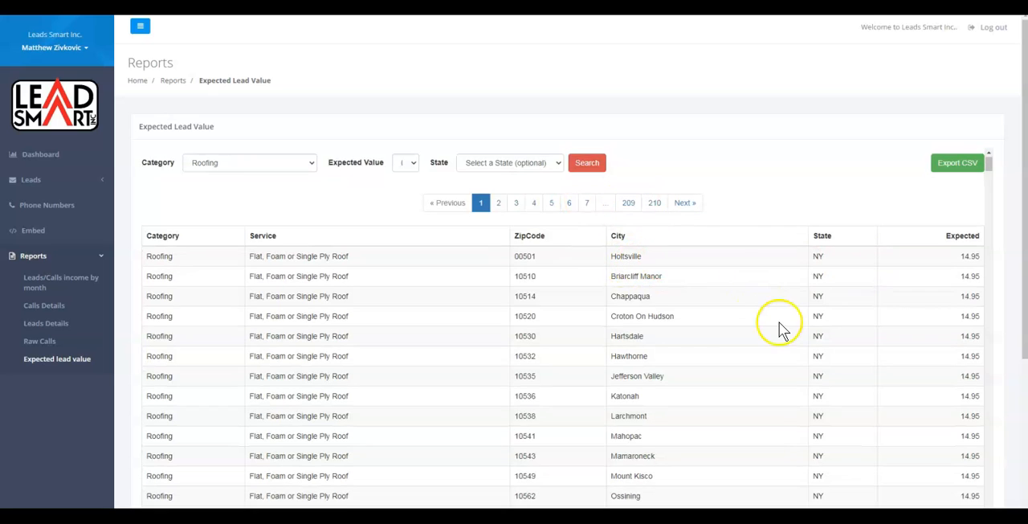
scroll(down, 3)
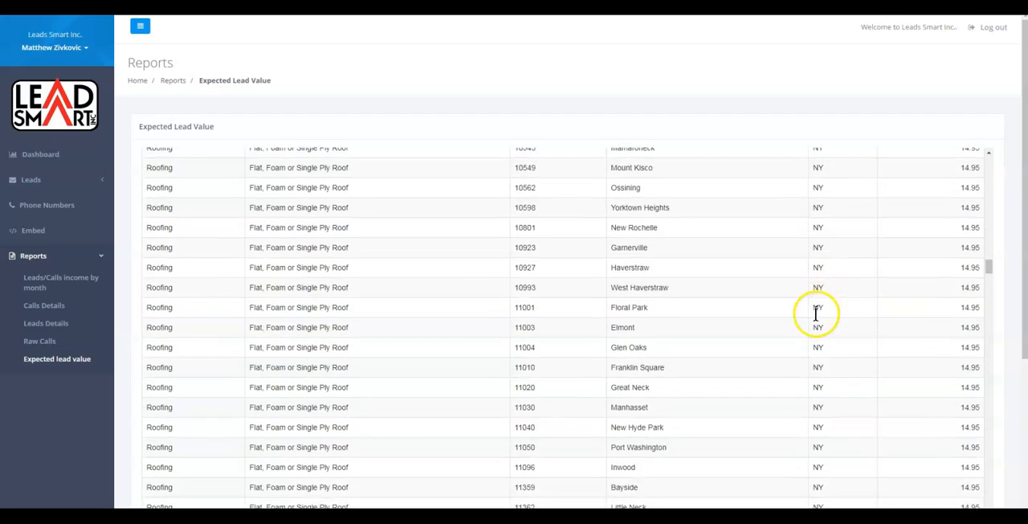
scroll(down, 3)
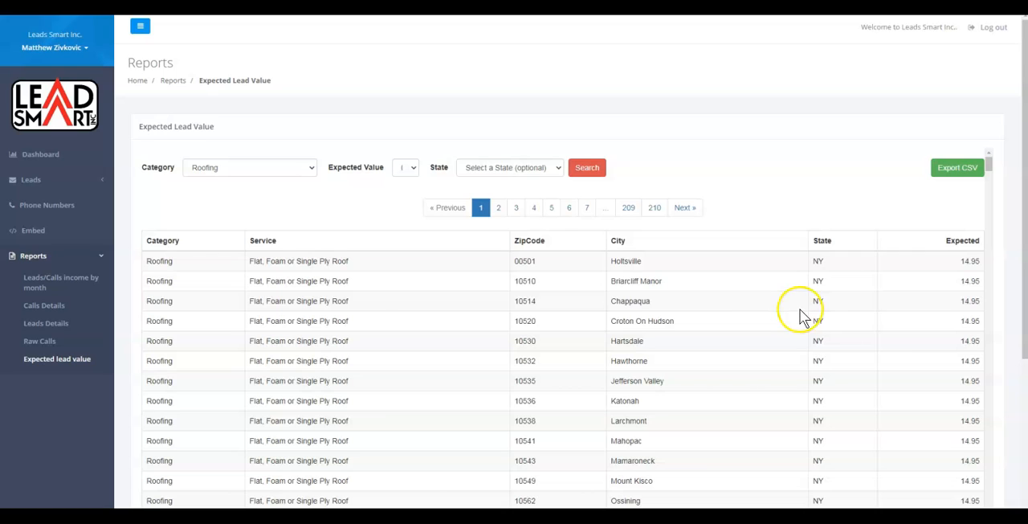
mouse_move(530, 299)
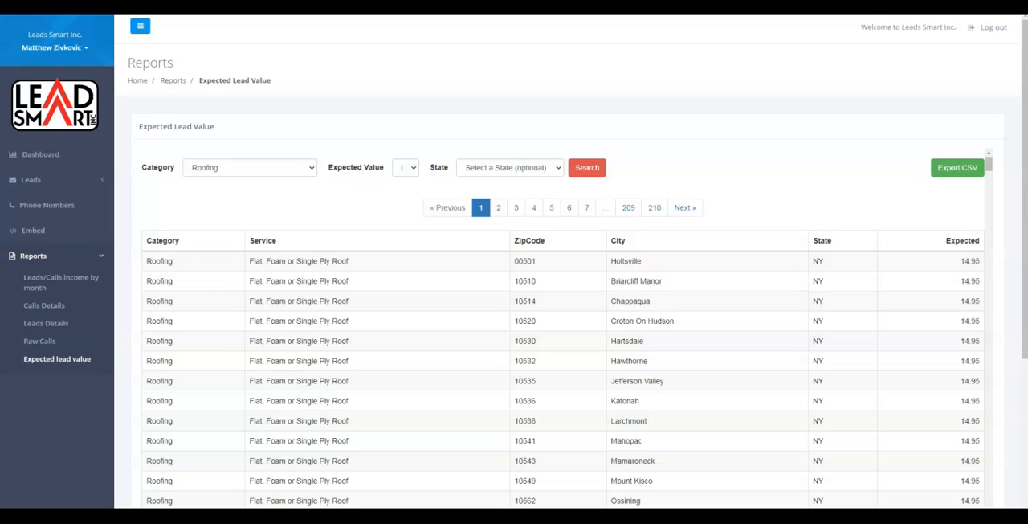
mouse_move(786, 164)
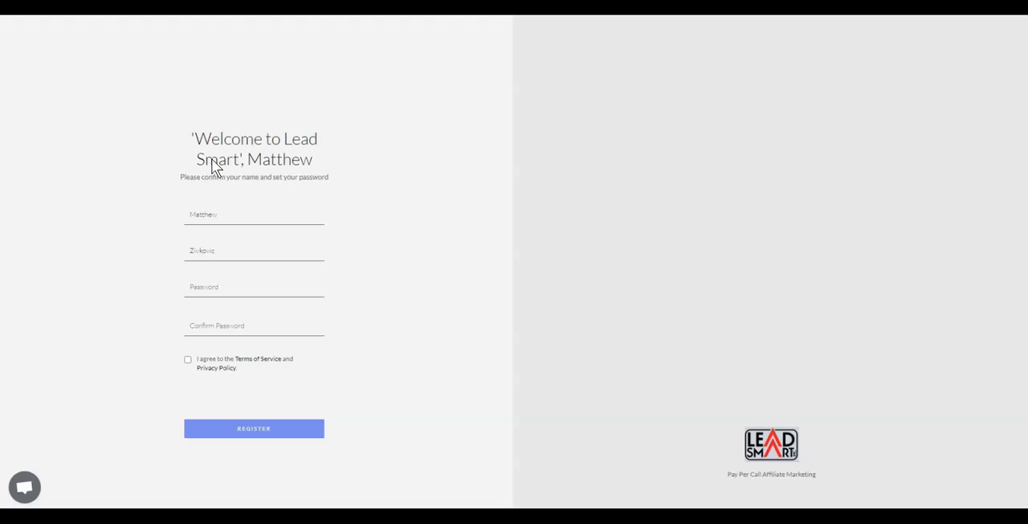
mouse_move(424, 231)
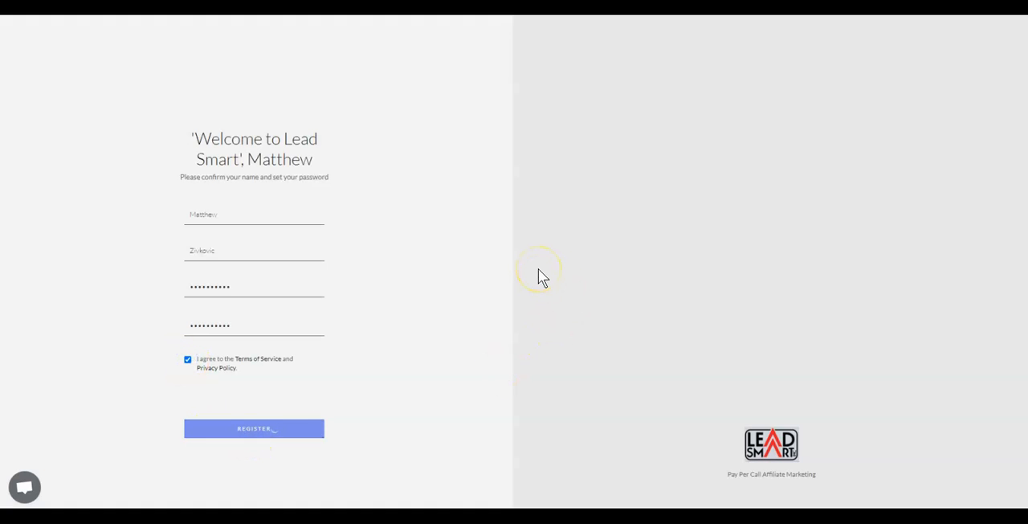
Step: Submit the Lead Smart registration and land on the login page
click(254, 427)
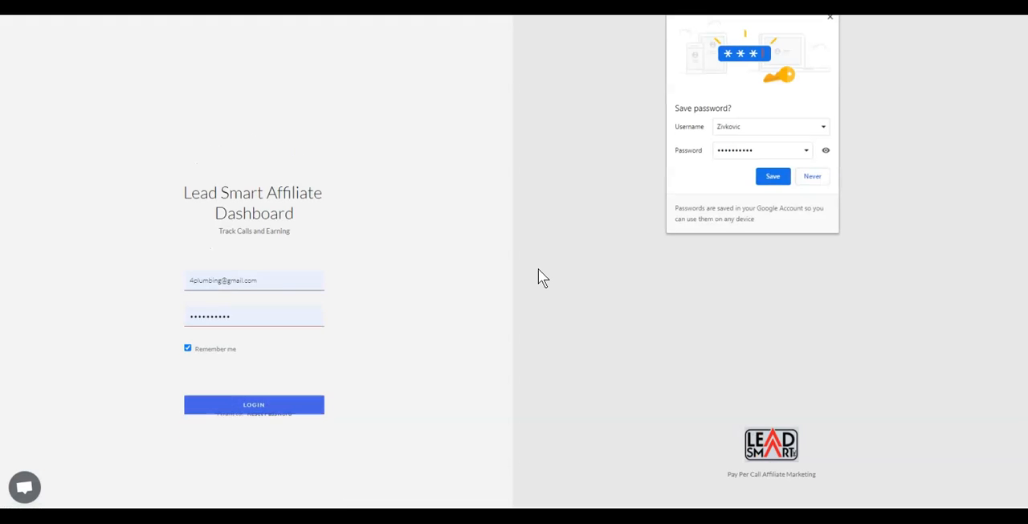
Step: Sign in to Ringba with the leadsmart account email, dismissing Chrome's save-password prompt
click(771, 176)
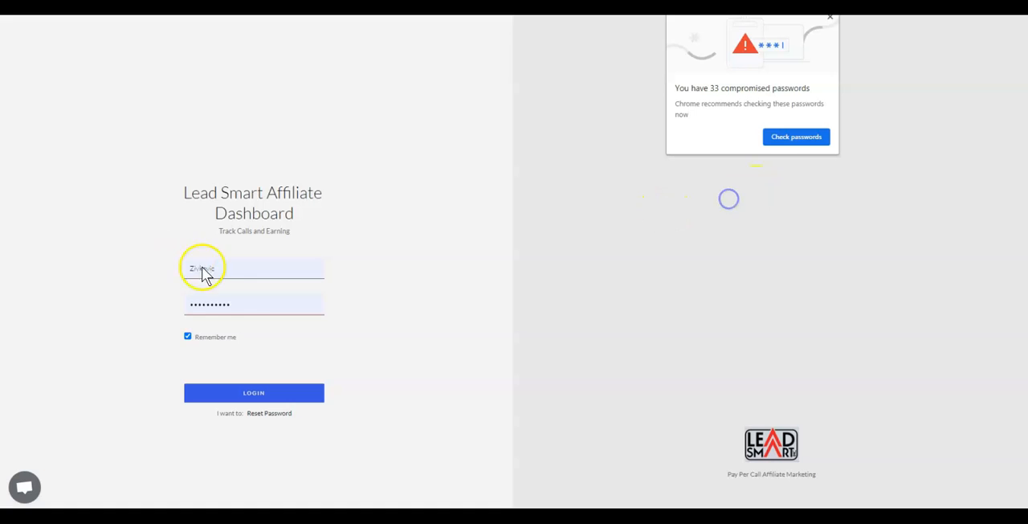
click(253, 268)
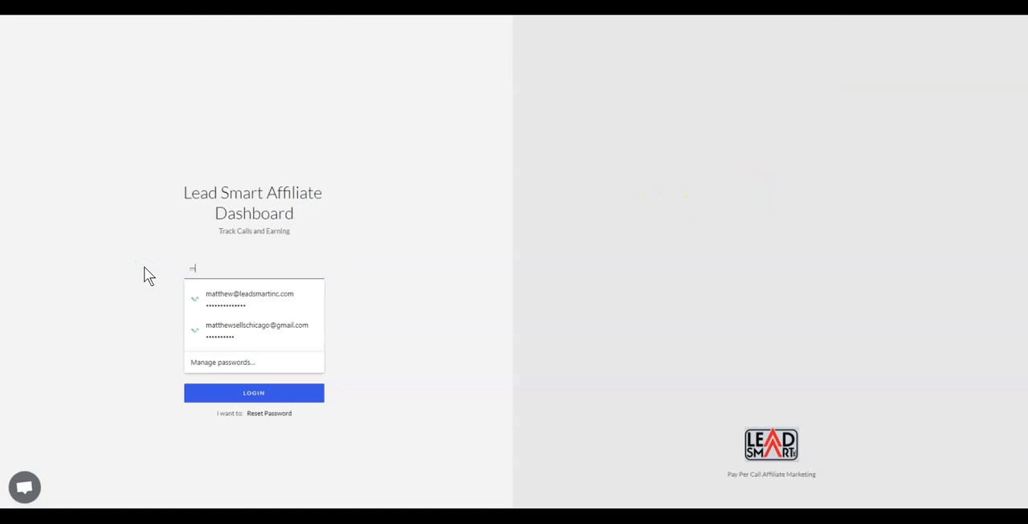
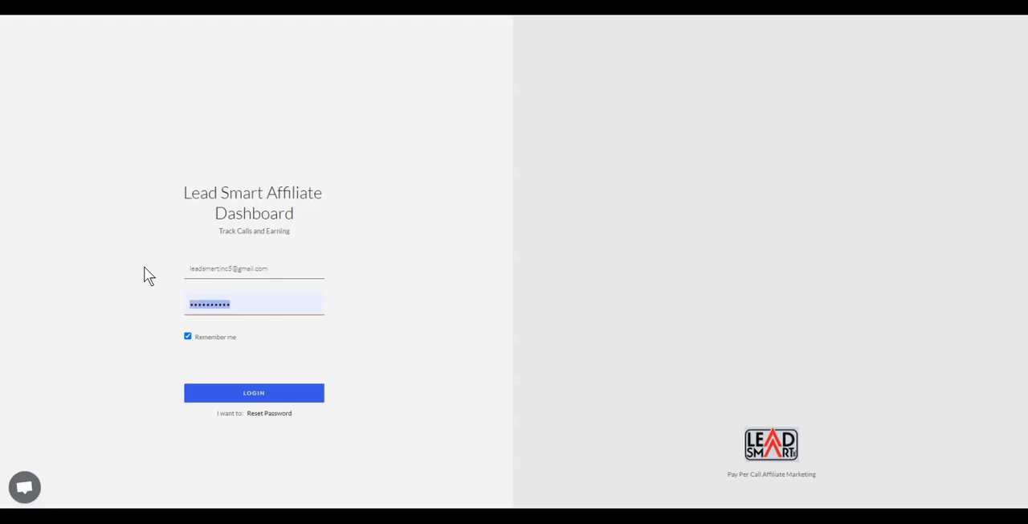
click(253, 392)
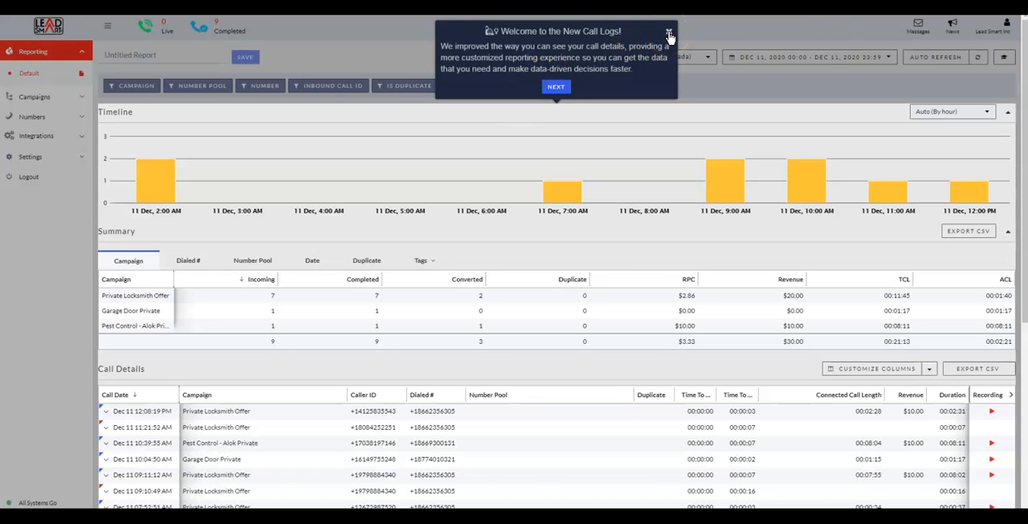
Step: Close the New Call Log welcome message and show the Campaigns list
click(668, 33)
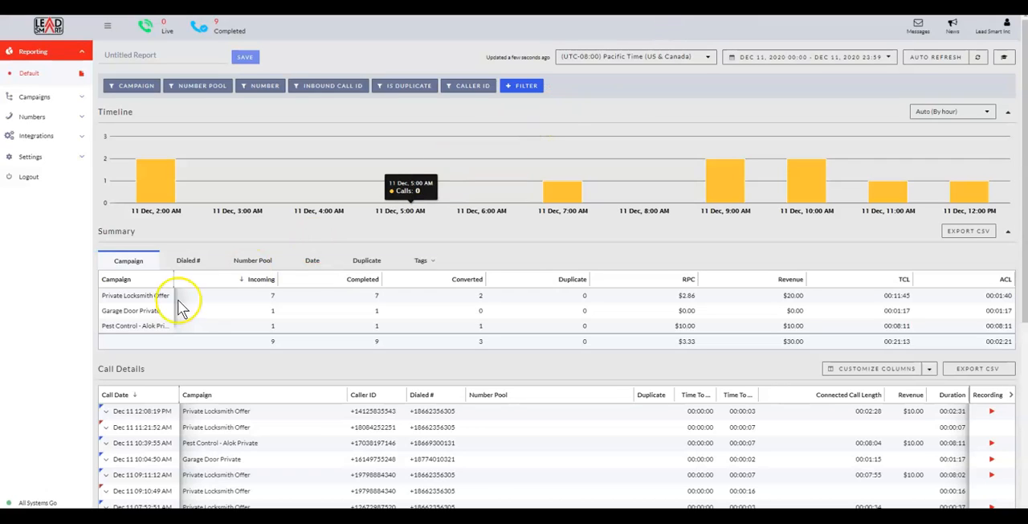
mouse_move(71, 228)
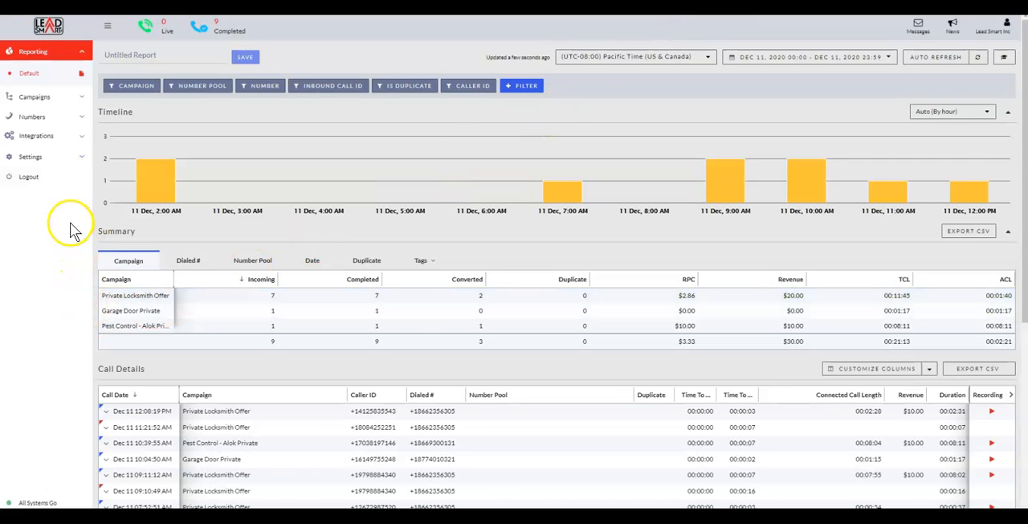
click(33, 96)
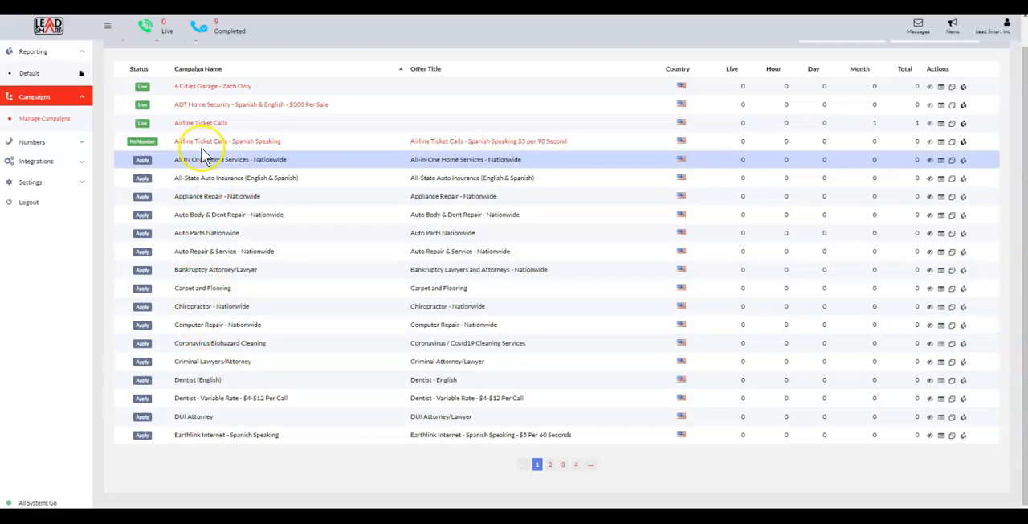
mouse_move(235, 324)
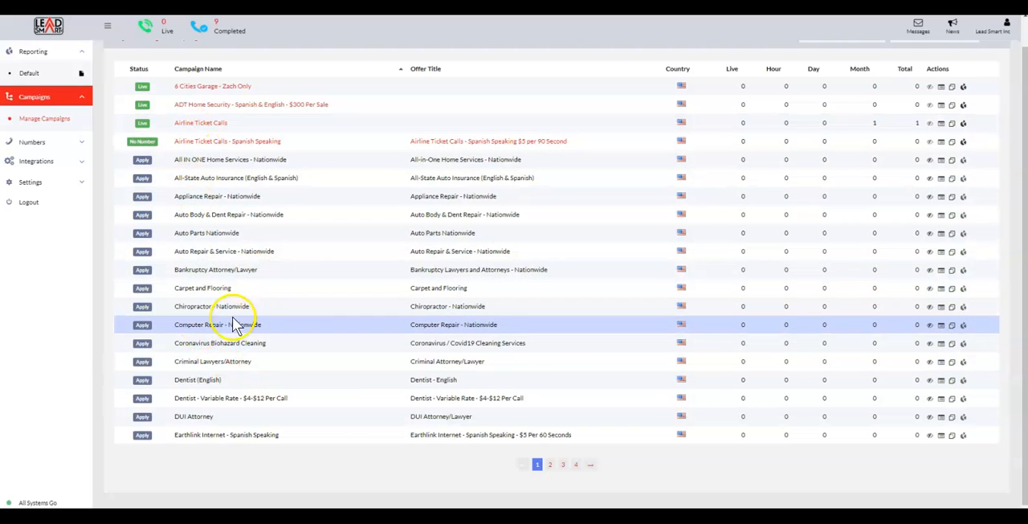
mouse_move(424, 315)
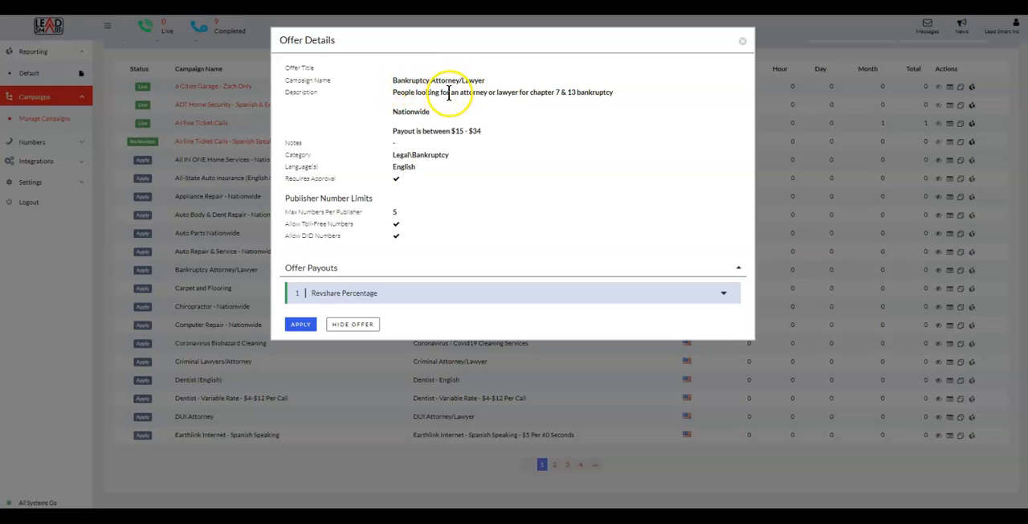
mouse_move(538, 105)
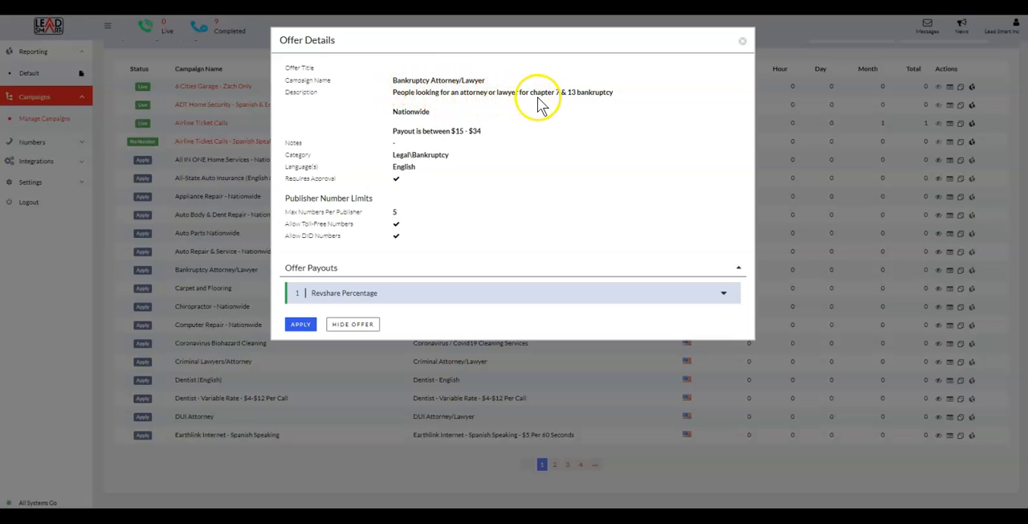
mouse_move(552, 104)
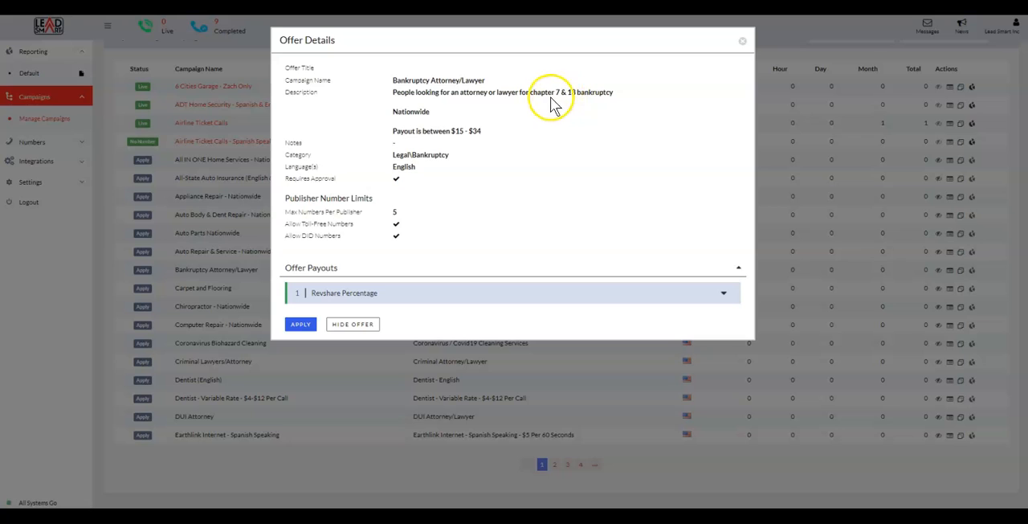
mouse_move(436, 131)
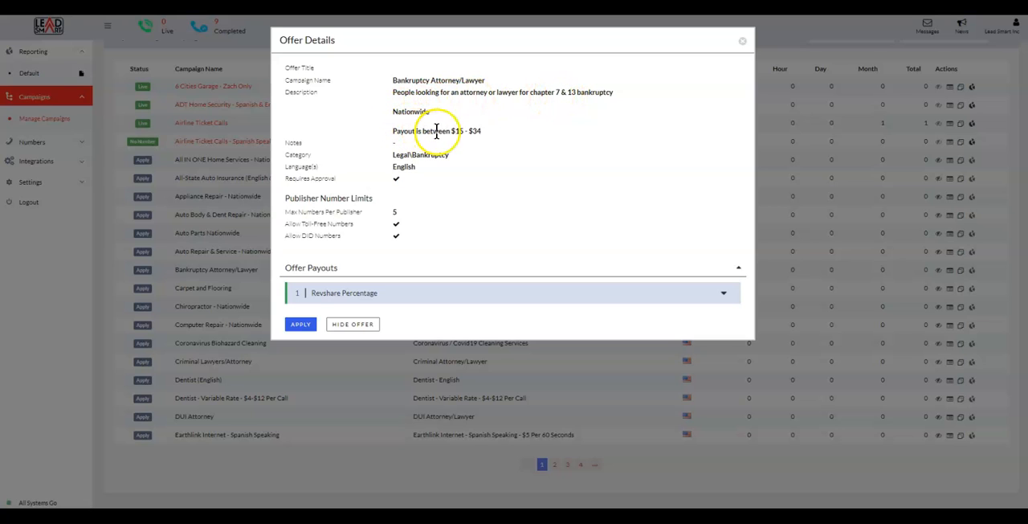
mouse_move(473, 151)
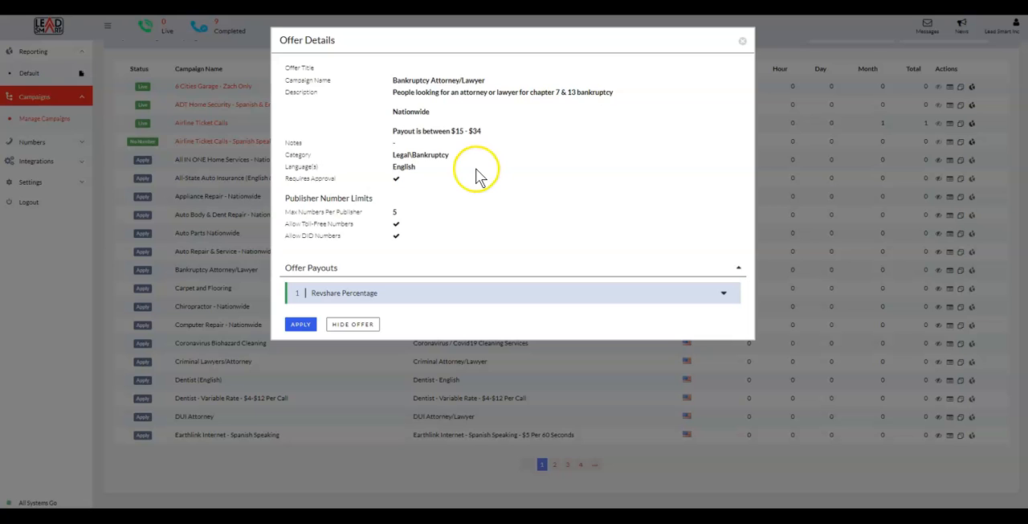
click(300, 325)
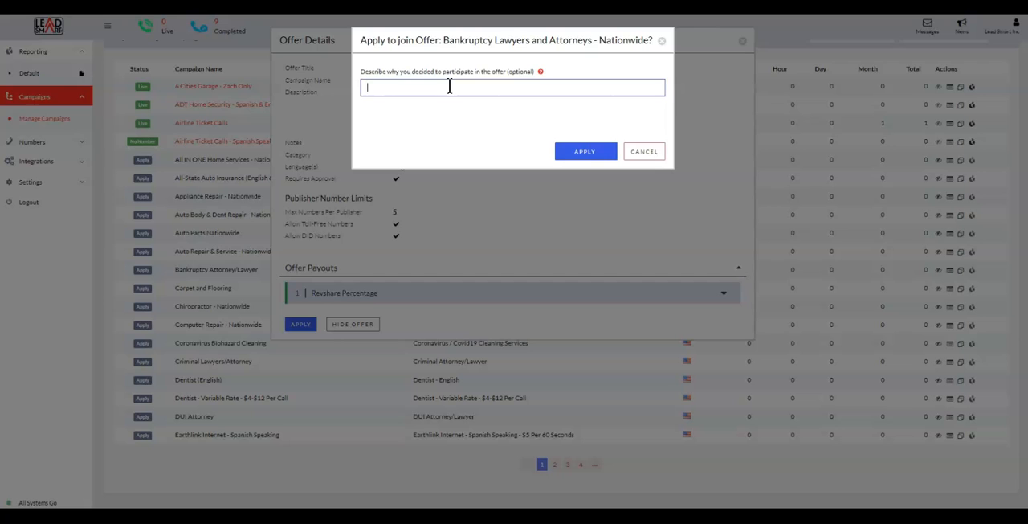
click(661, 41)
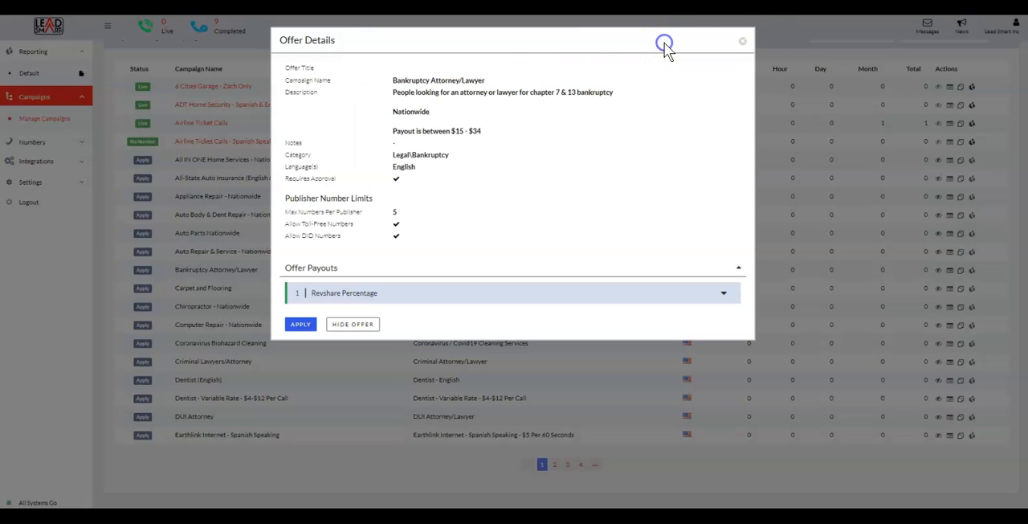
click(742, 40)
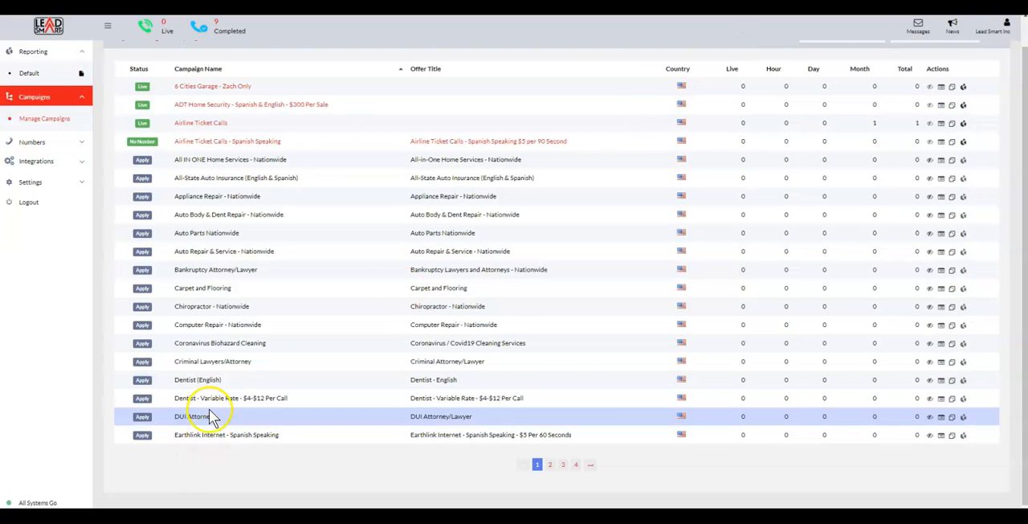
mouse_move(148, 233)
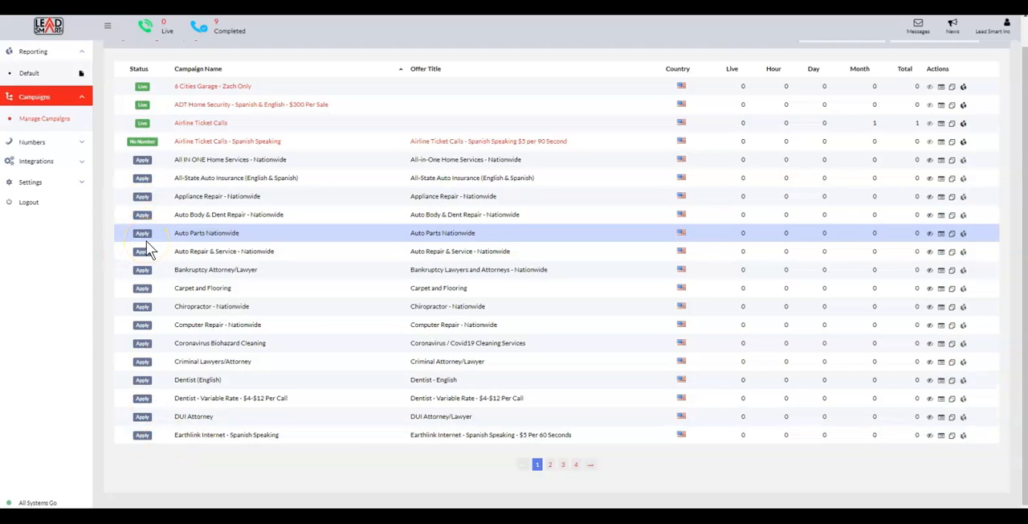
mouse_move(152, 251)
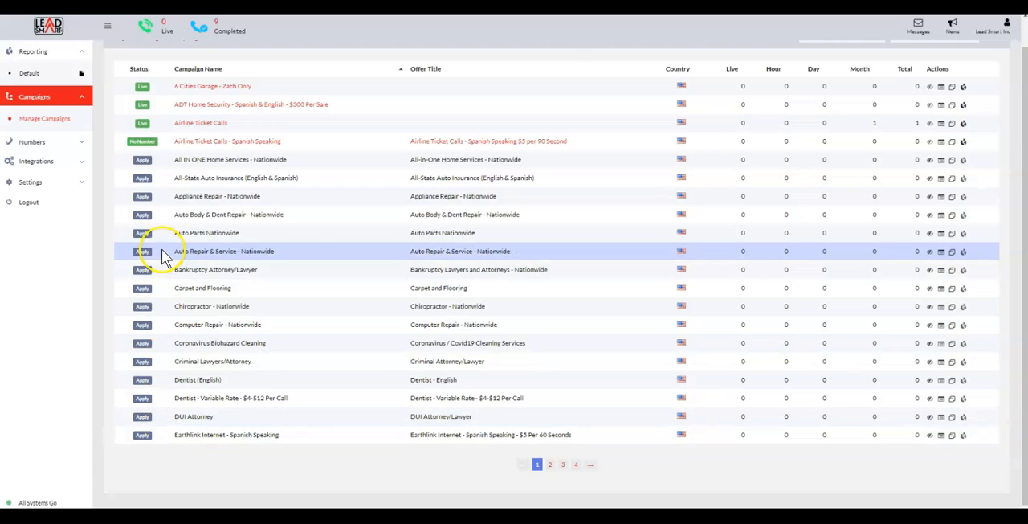
mouse_move(177, 233)
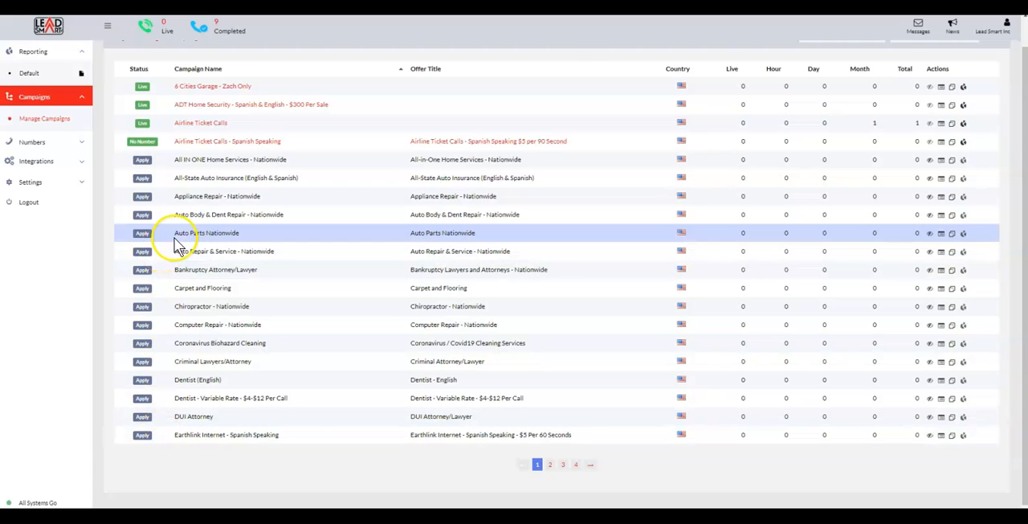
mouse_move(215, 245)
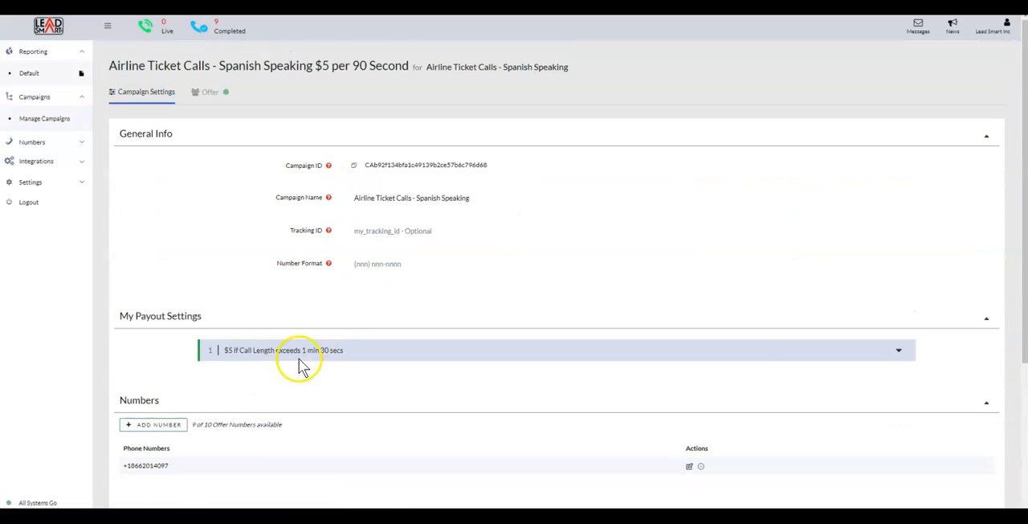
Step: Scroll the campaign page down to its Numbers section with the existing offer number
scroll(down, 3)
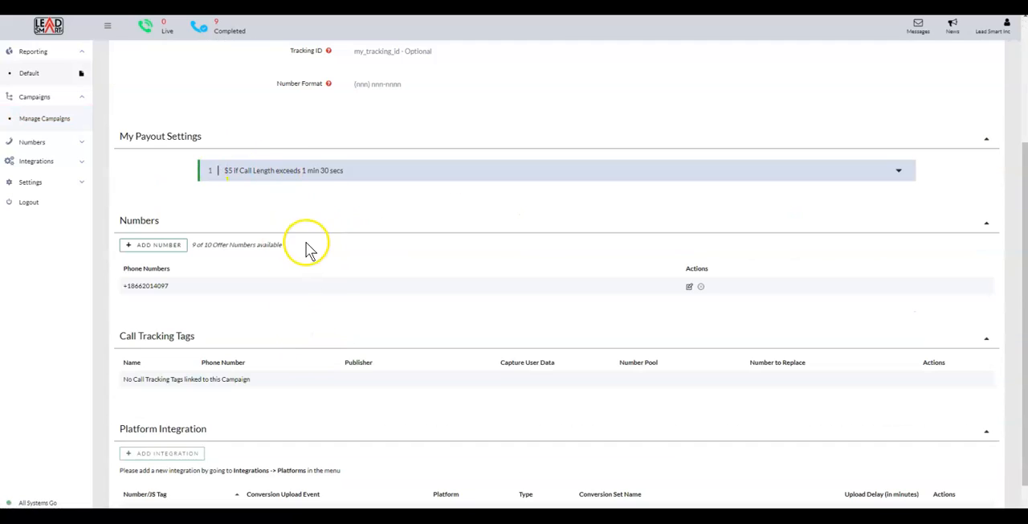
scroll(down, 3)
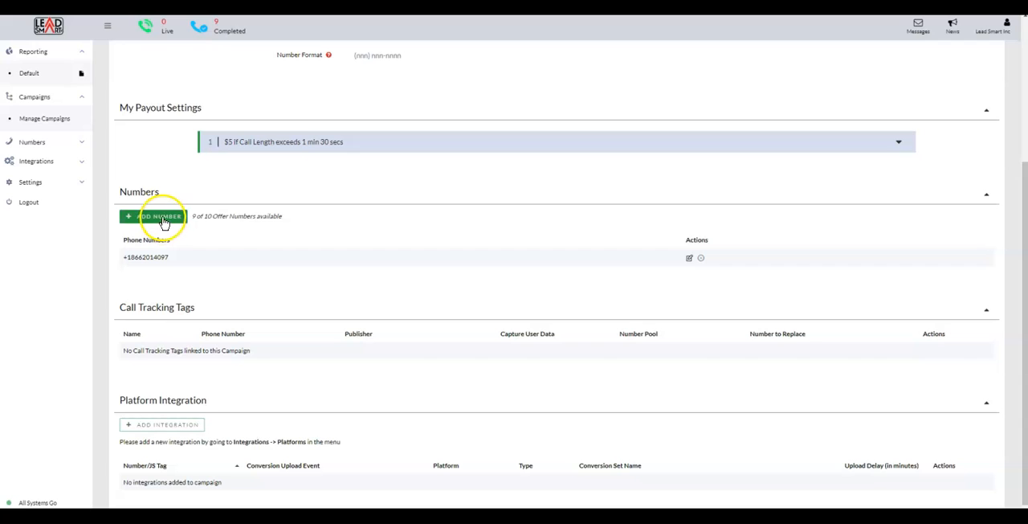
Step: Start adding a new offer number, trying prefix 800 then settling on 312
click(156, 216)
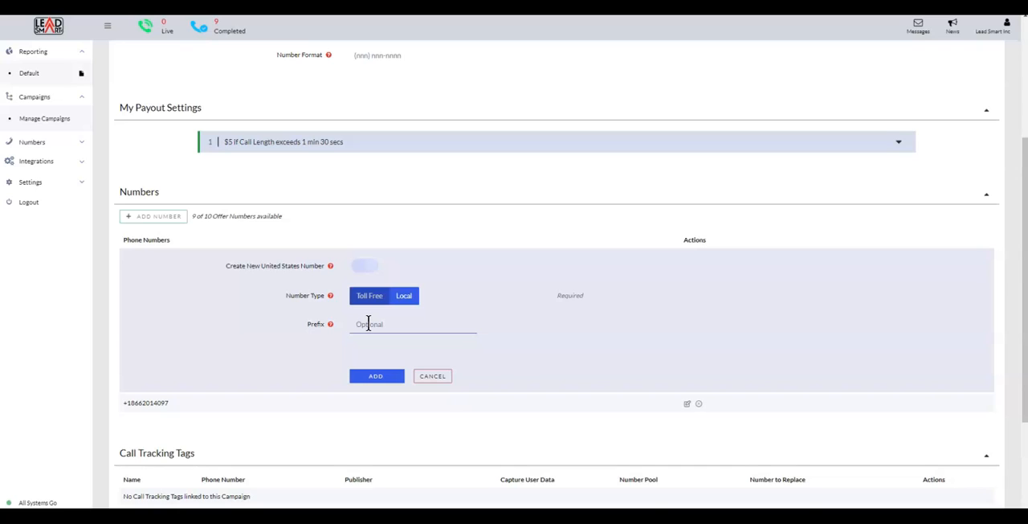
text(800)
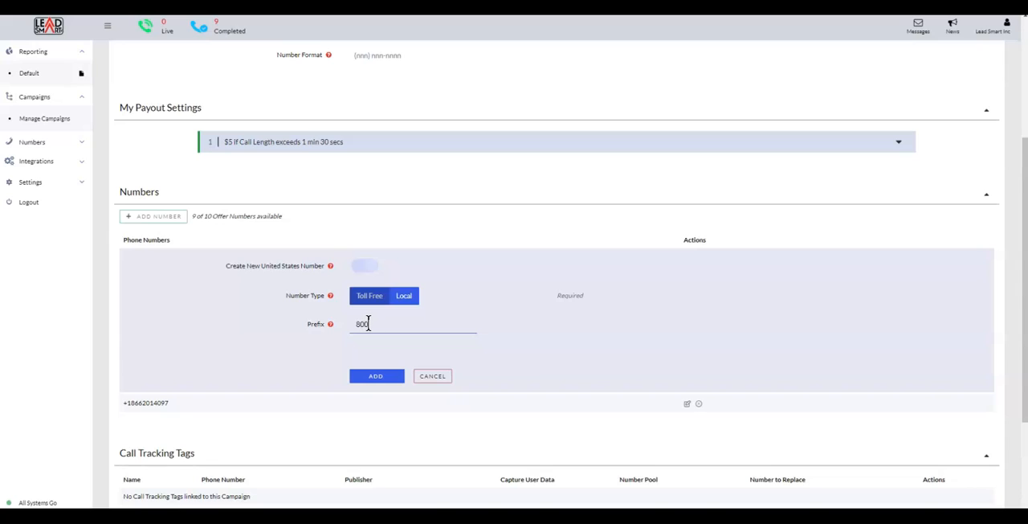
key(BackSpace)
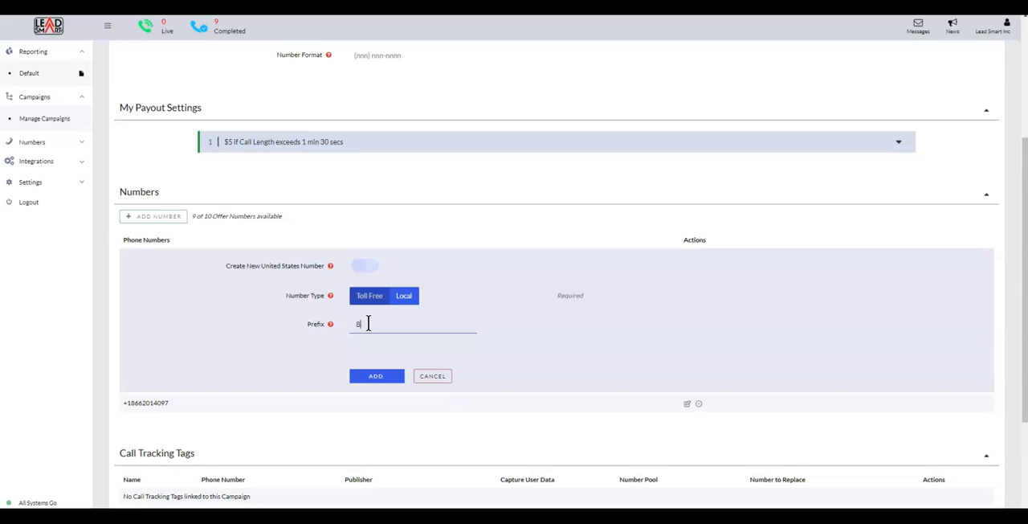
click(403, 295)
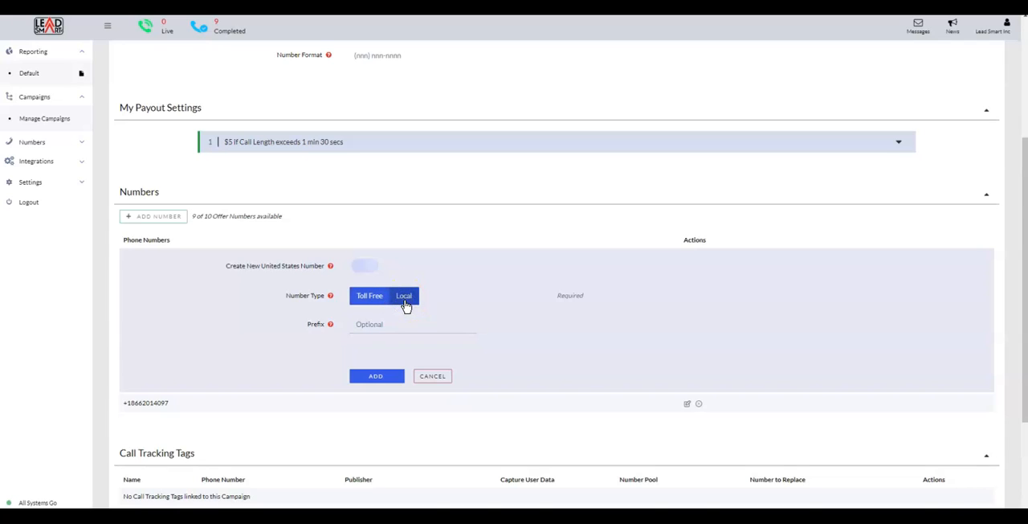
click(369, 324)
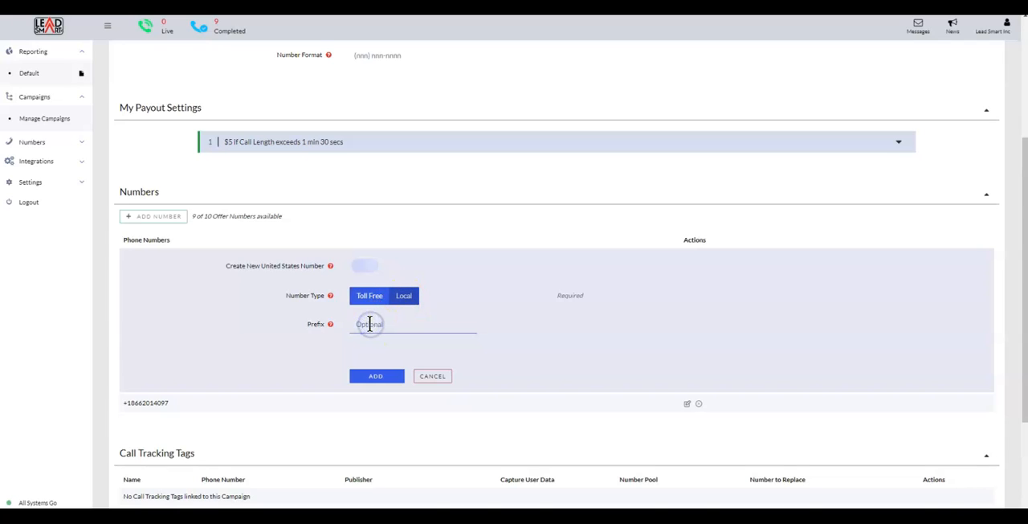
text(312)
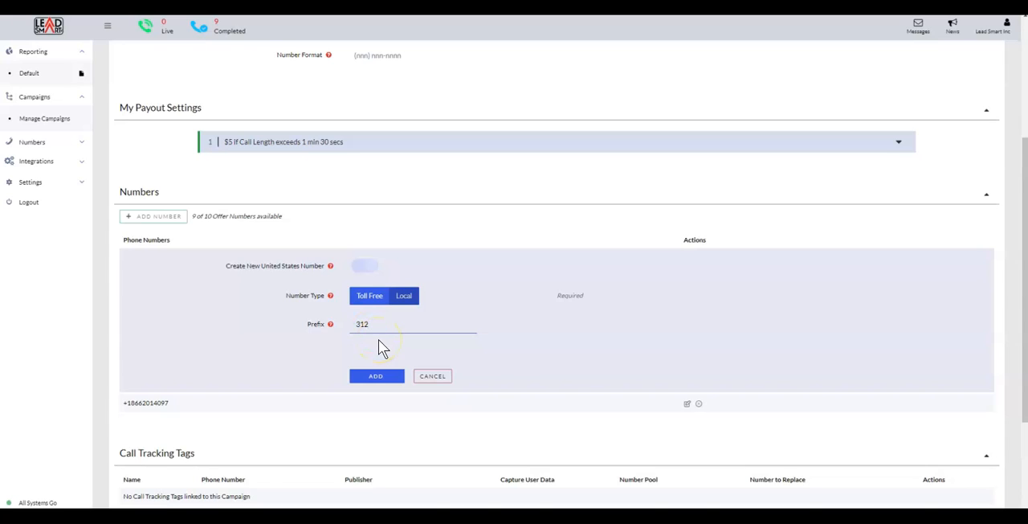
mouse_move(400, 352)
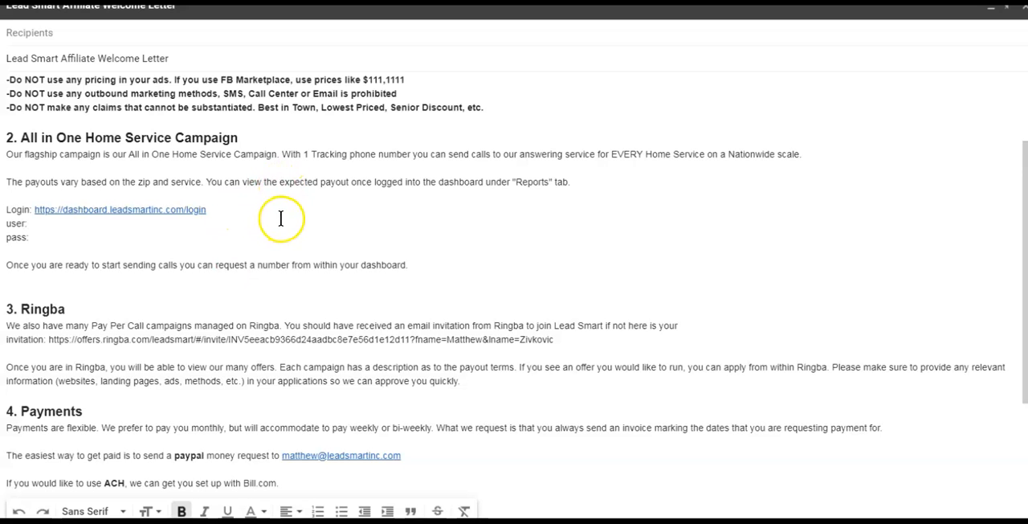
mouse_move(289, 228)
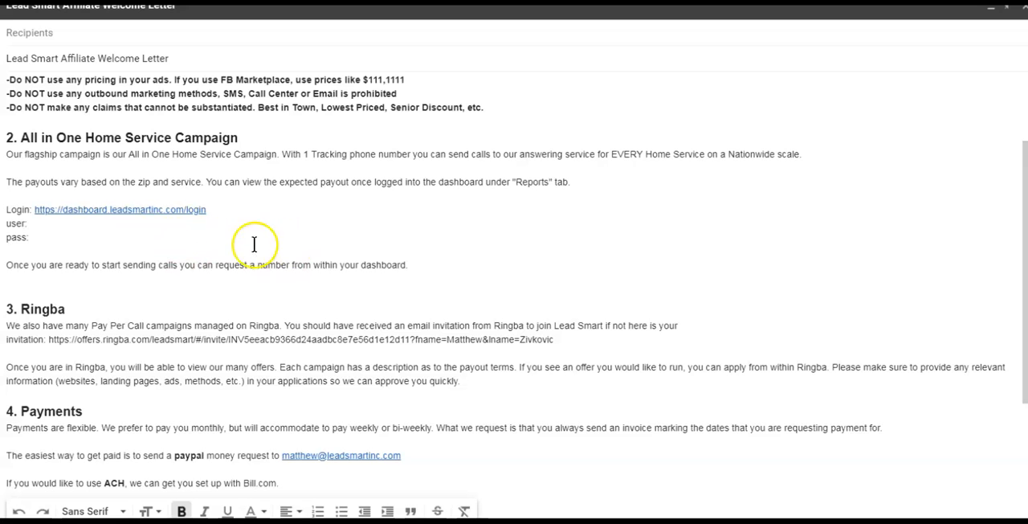
mouse_move(217, 360)
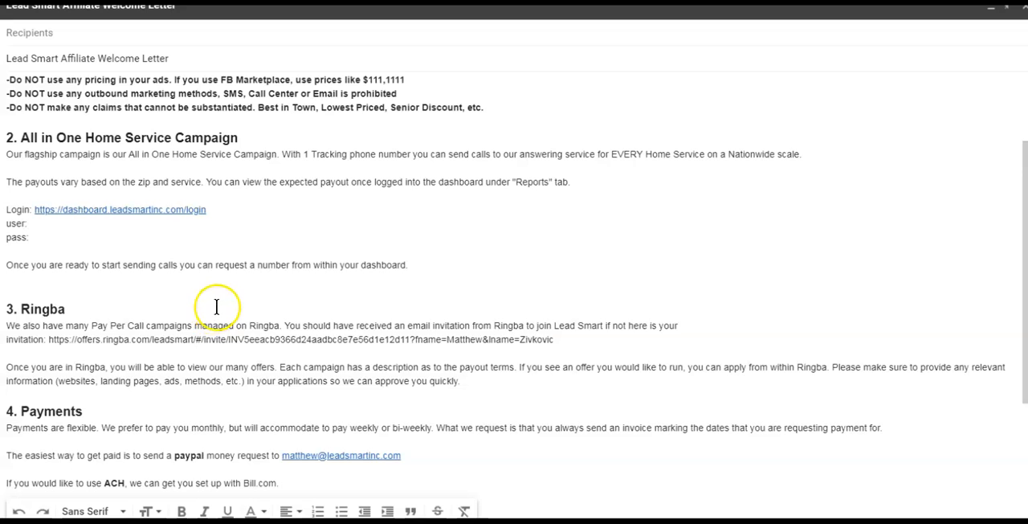
Step: Scroll the welcome letter down to its Payments, Support, Please Vote and Facebook Private Group sections
scroll(down, 3)
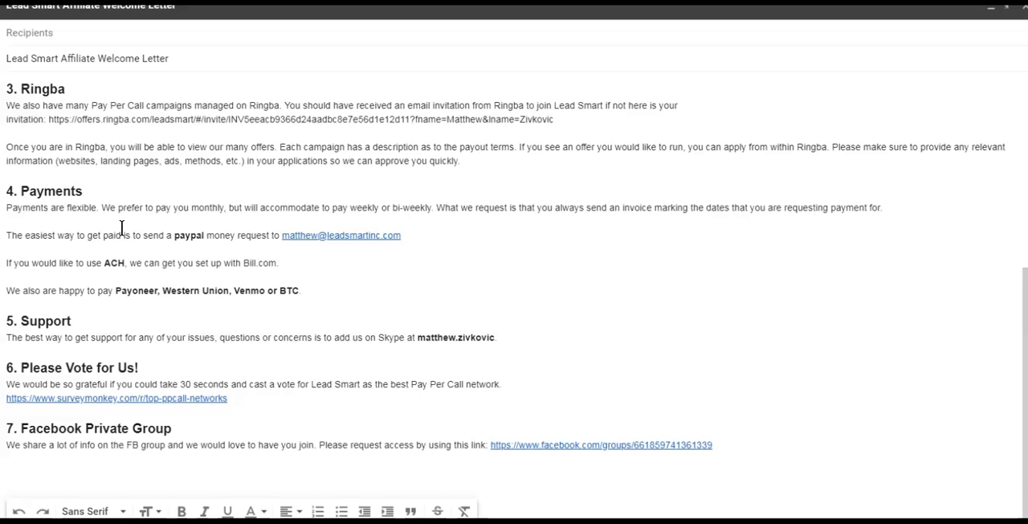
mouse_move(233, 242)
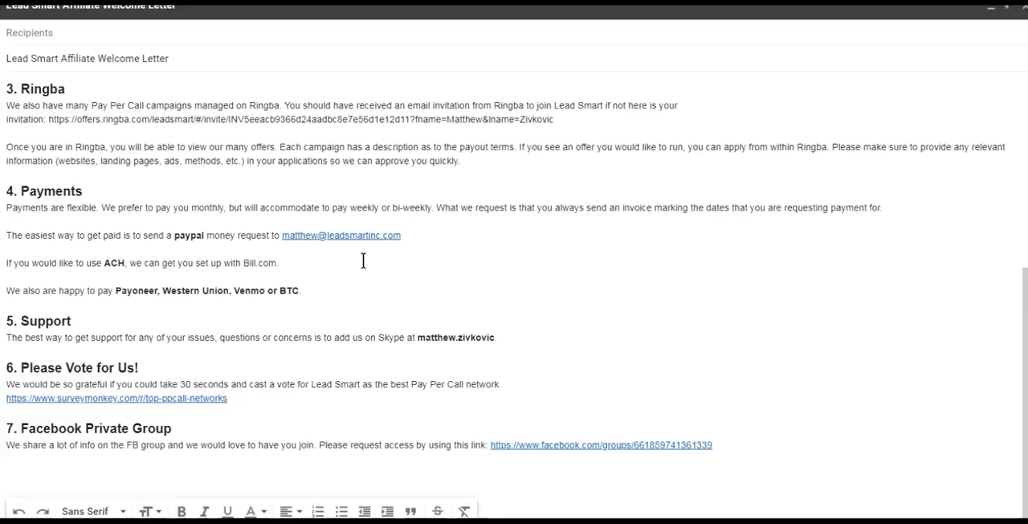
click(119, 234)
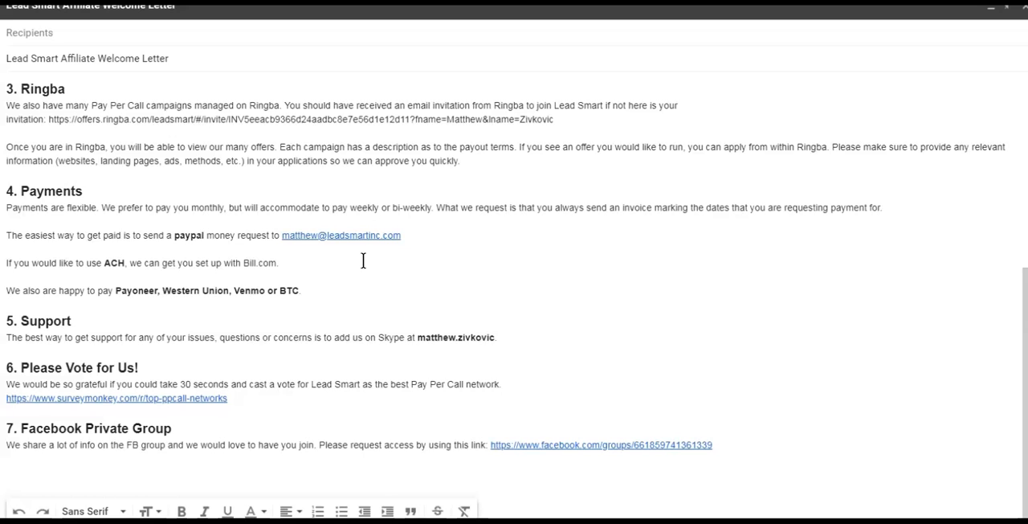
click(118, 235)
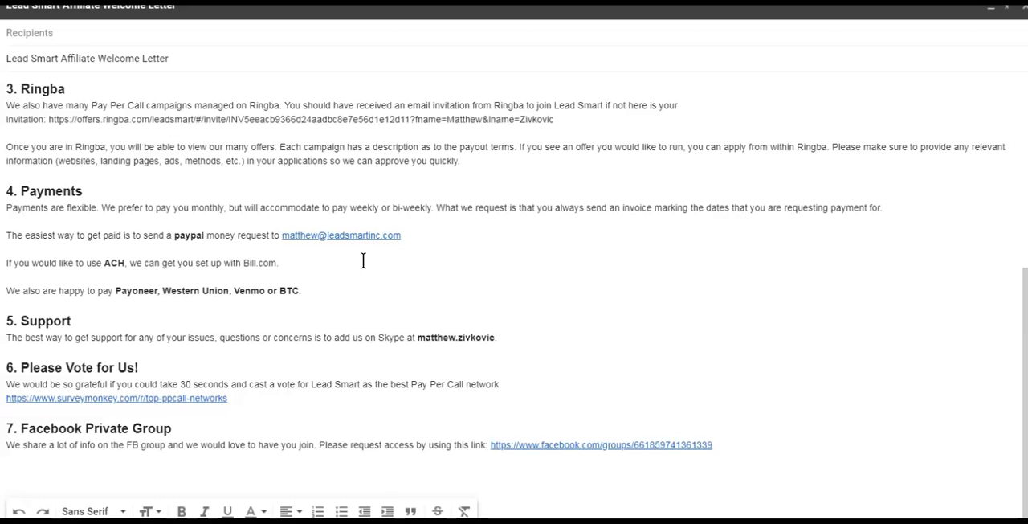
click(118, 234)
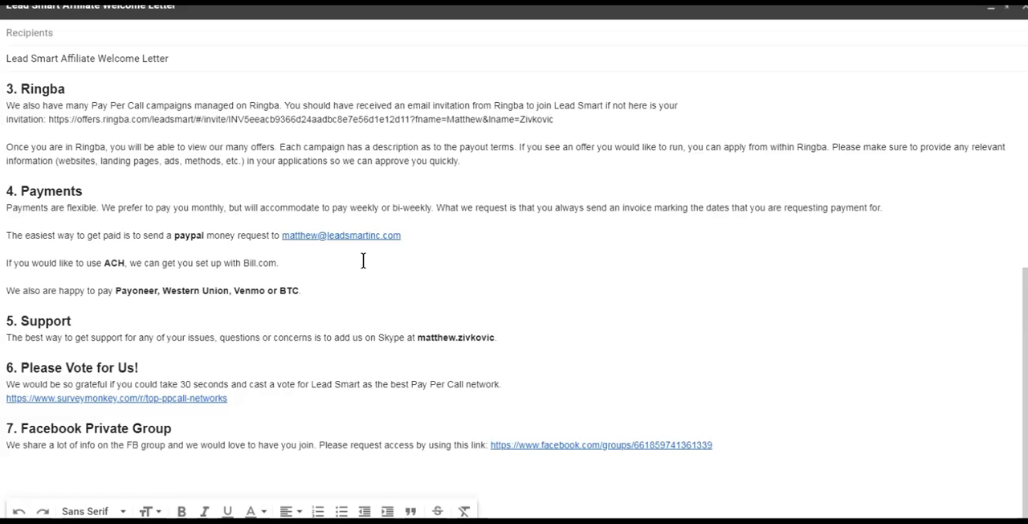
click(119, 234)
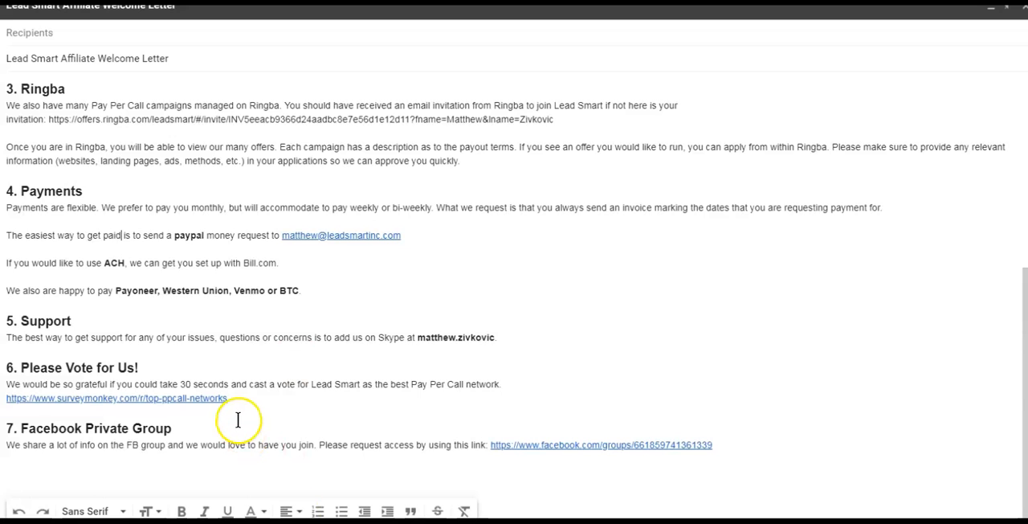
mouse_move(273, 418)
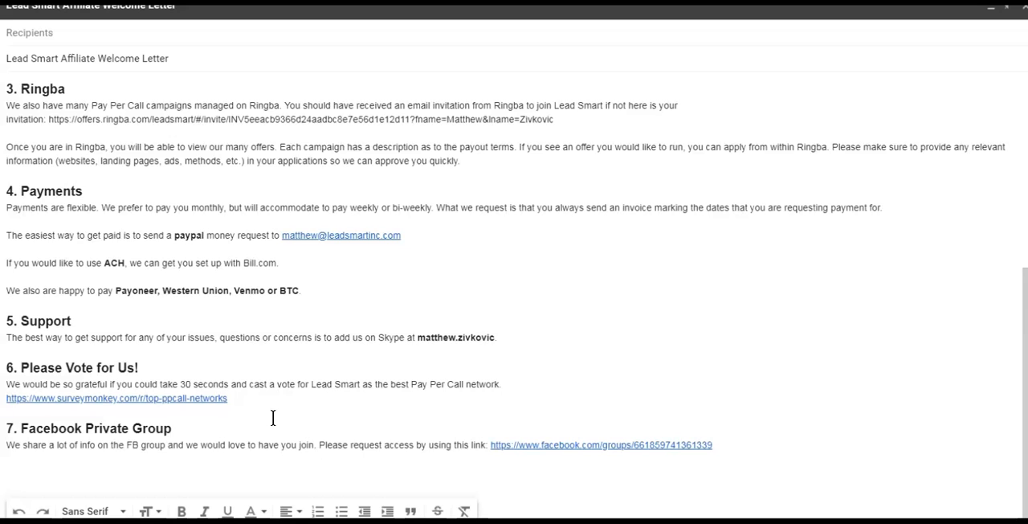
click(119, 234)
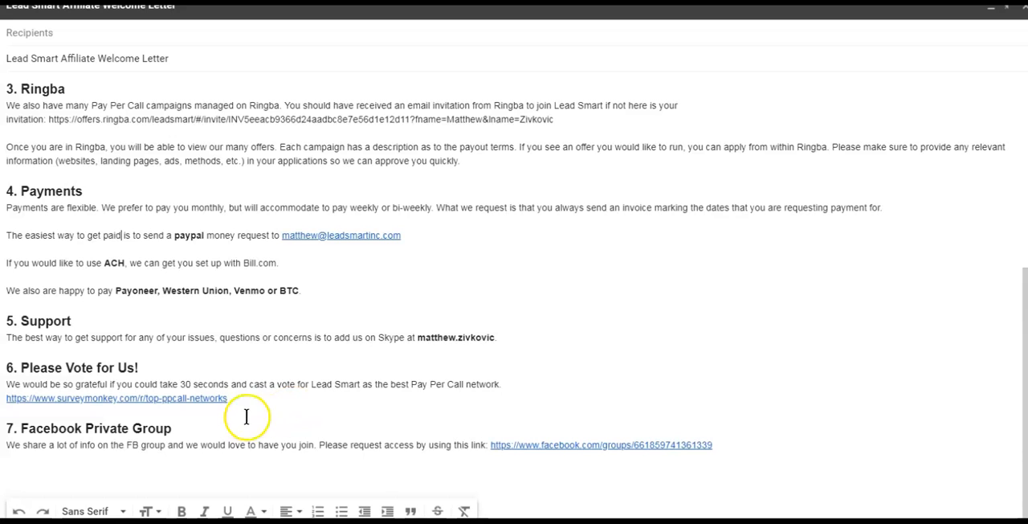
mouse_move(136, 427)
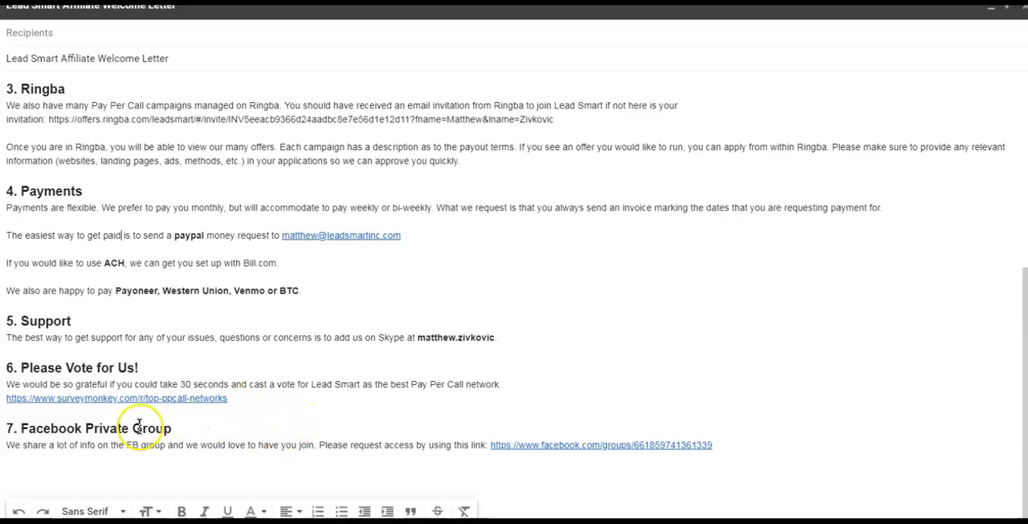
mouse_move(207, 401)
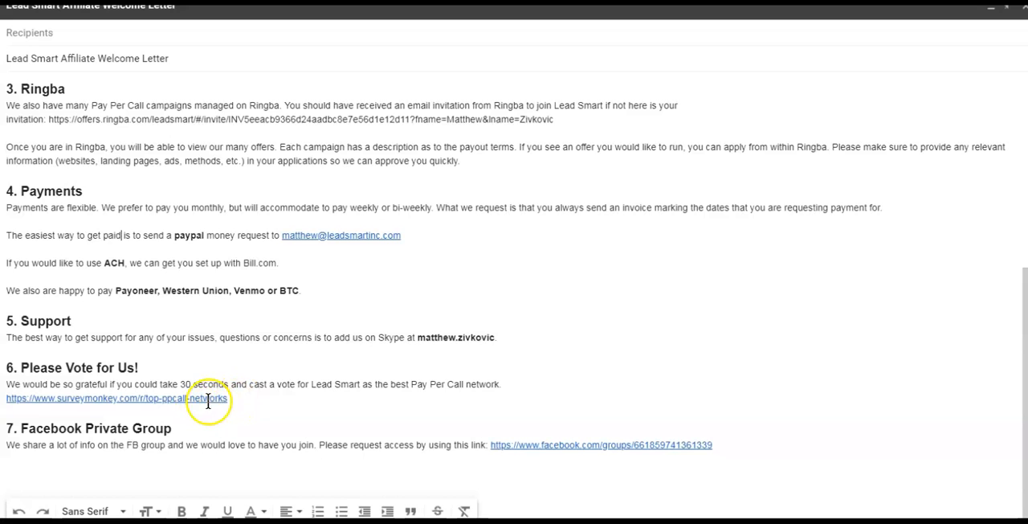
mouse_move(318, 418)
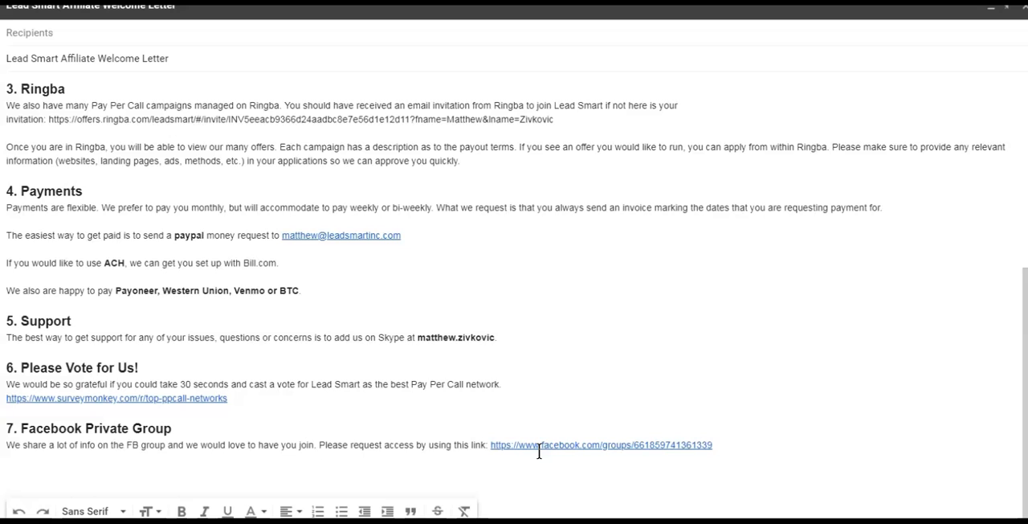
click(118, 235)
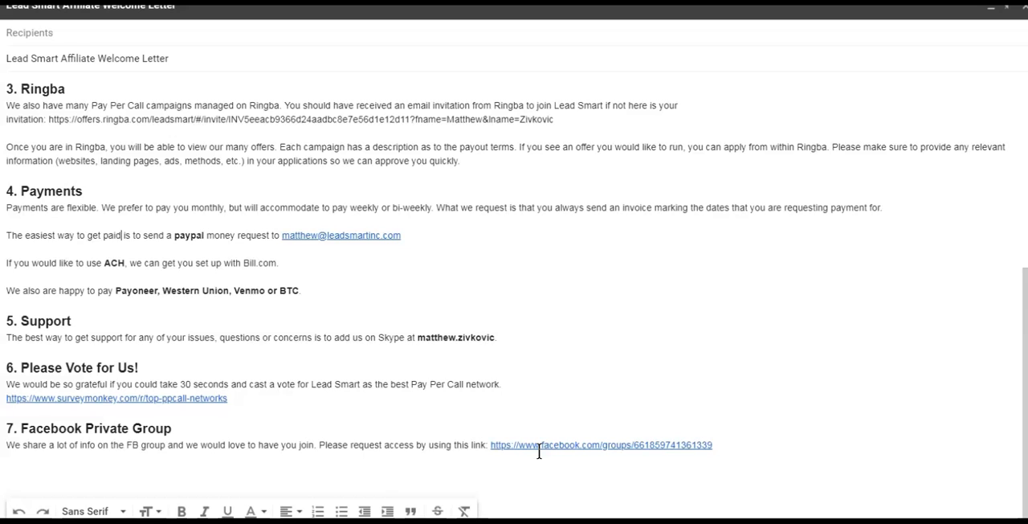